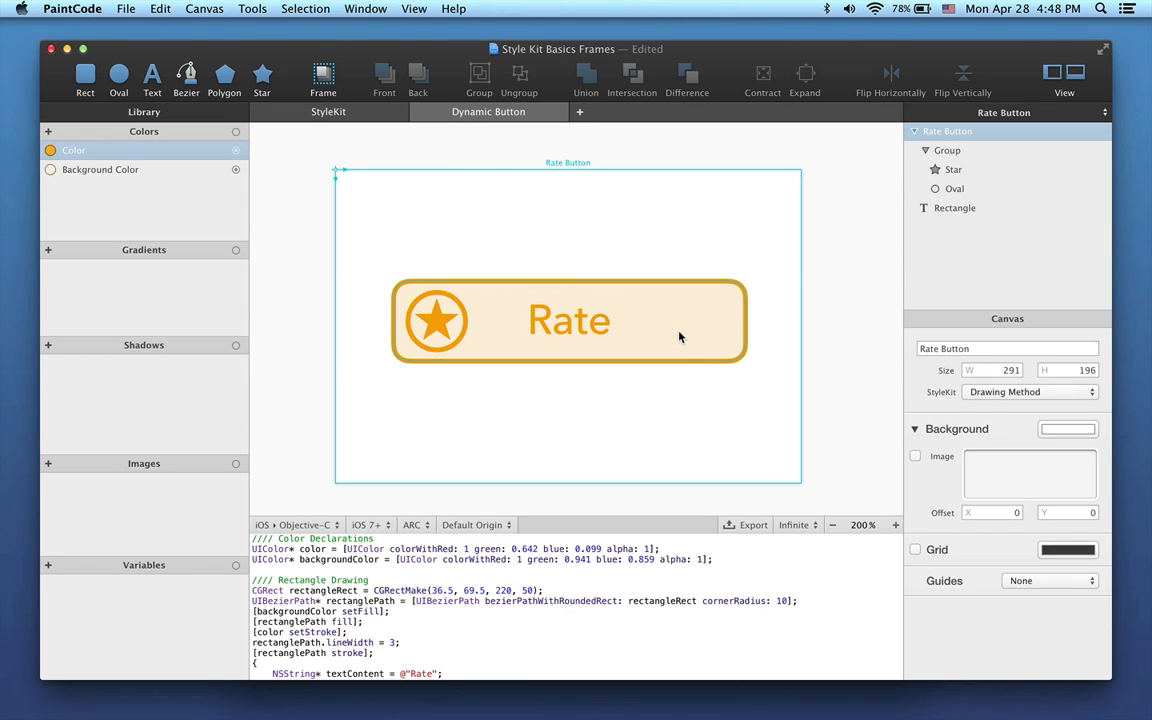
Draw a small resizing frame on the Rate Button canvas.
{"action": "left_click", "coordinate": [954, 206]}
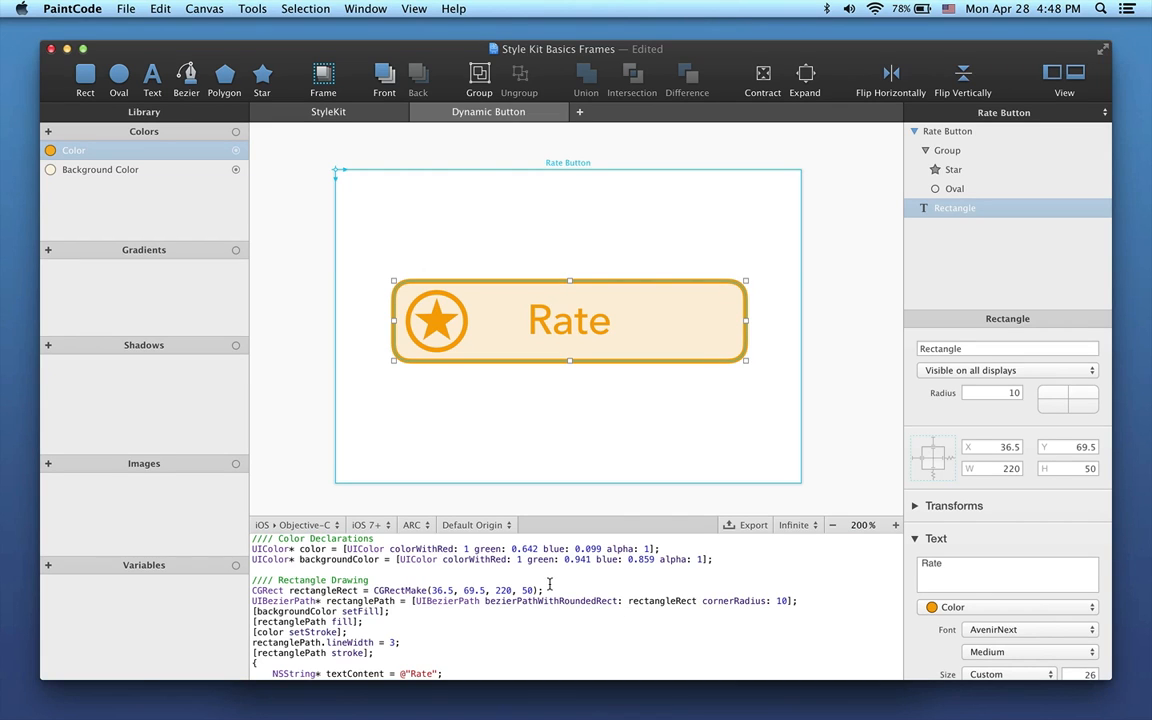
{"action": "double_click", "coordinate": [456, 590]}
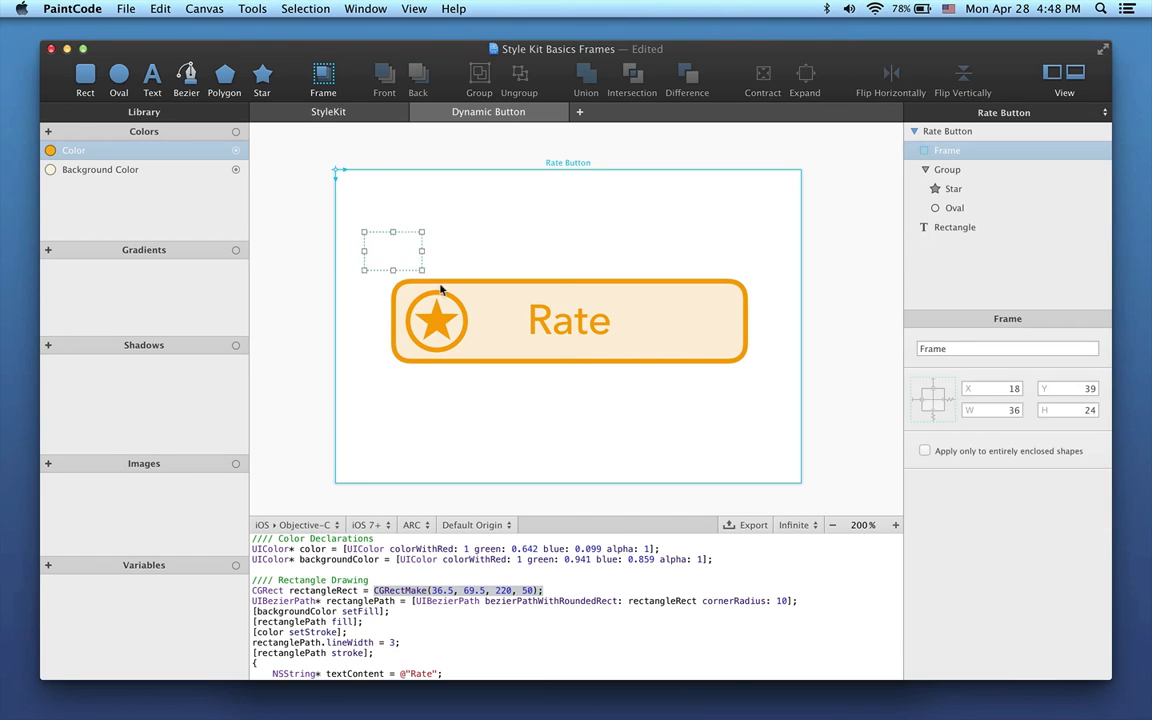
Stretch the frame's corner handles until it encloses the whole button.
{"action": "left_click_drag", "start_coordinate": [420, 270], "coordinate": [776, 414]}
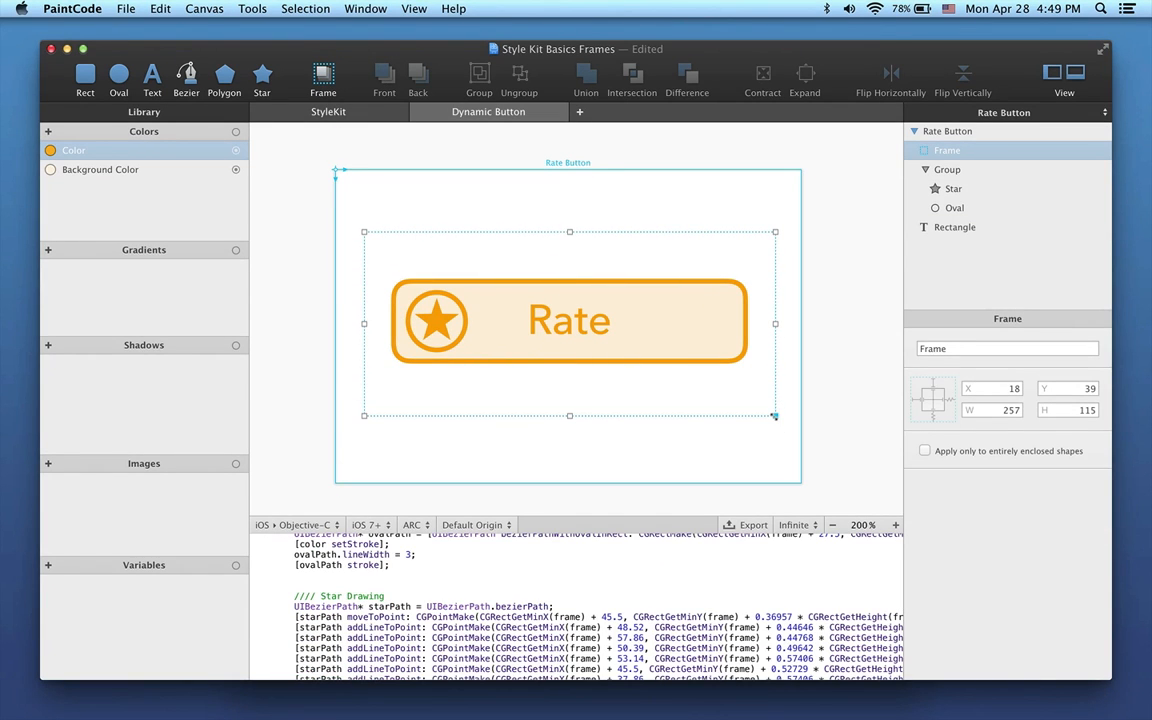
{"action": "mouse_move", "coordinate": [436, 364]}
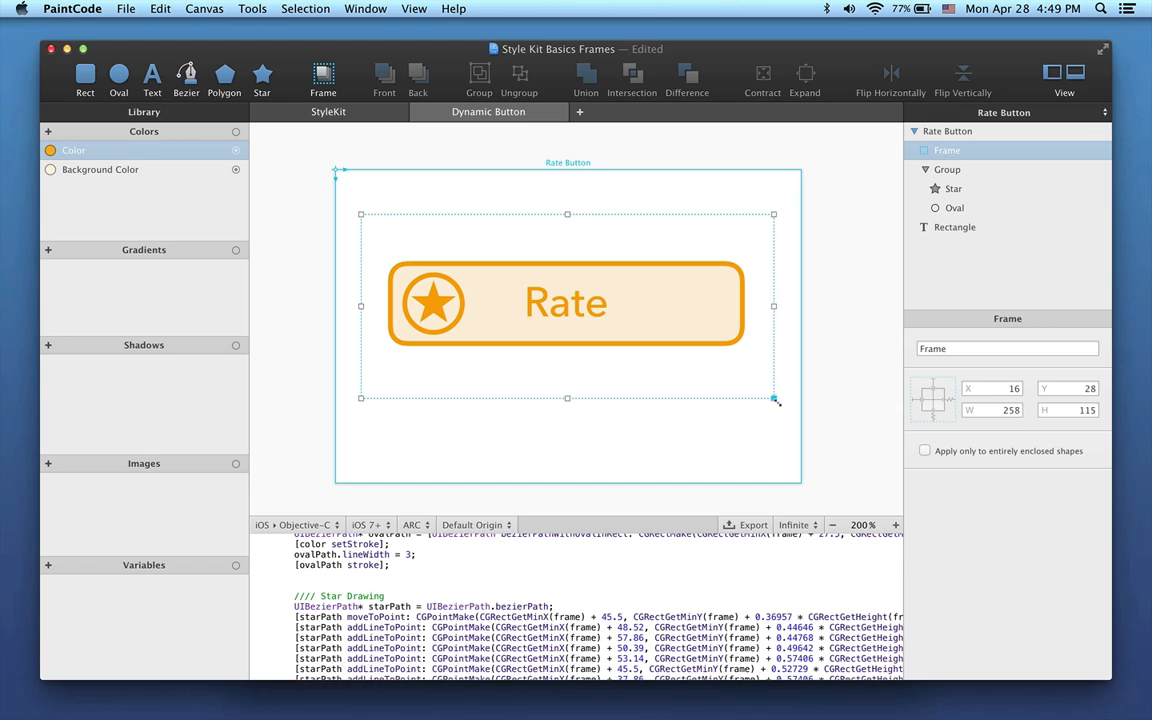
{"action": "left_click_drag", "start_coordinate": [776, 400], "coordinate": [784, 408]}
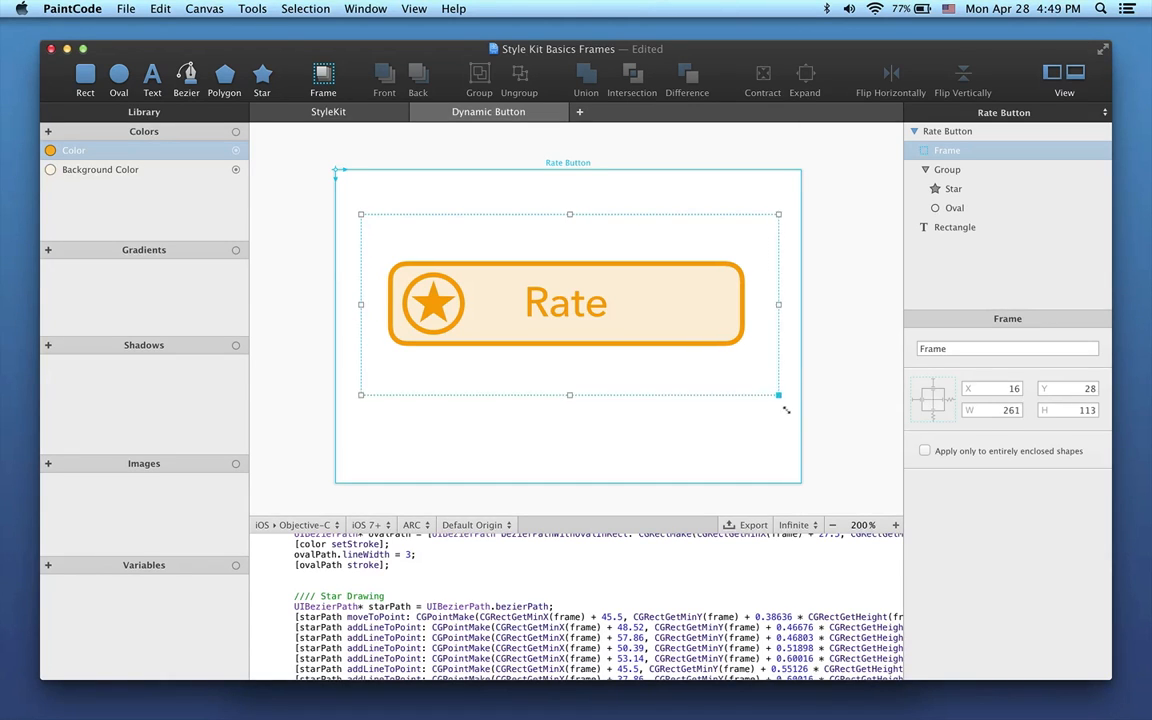
{"action": "left_click_drag", "start_coordinate": [784, 408], "coordinate": [784, 410]}
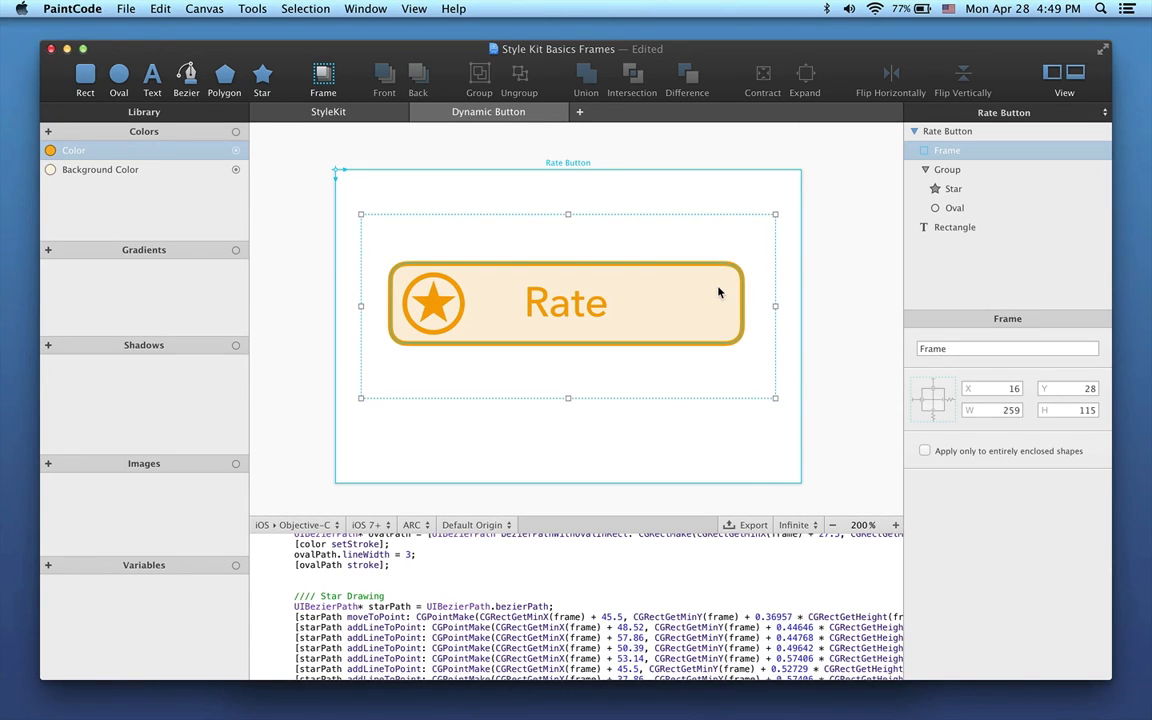
Give the rounded rectangle springs-and-struts resizing, then shrink the frame to test it.
{"action": "left_click", "coordinate": [954, 228]}
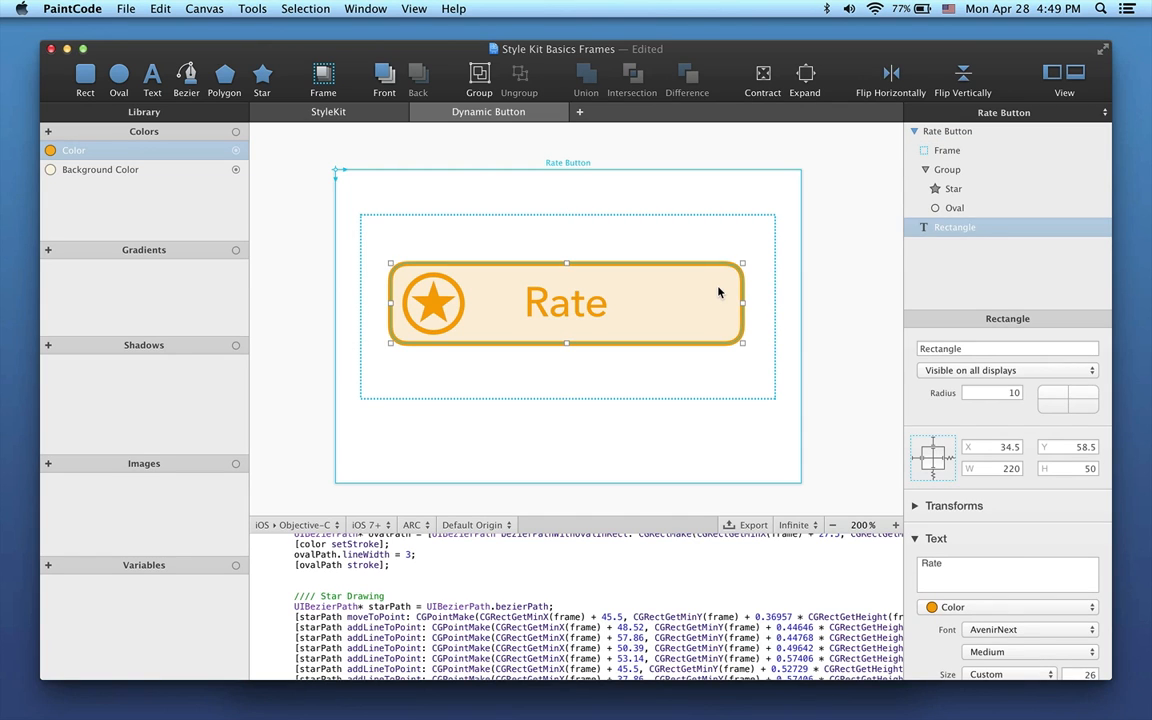
{"action": "mouse_move", "coordinate": [944, 490]}
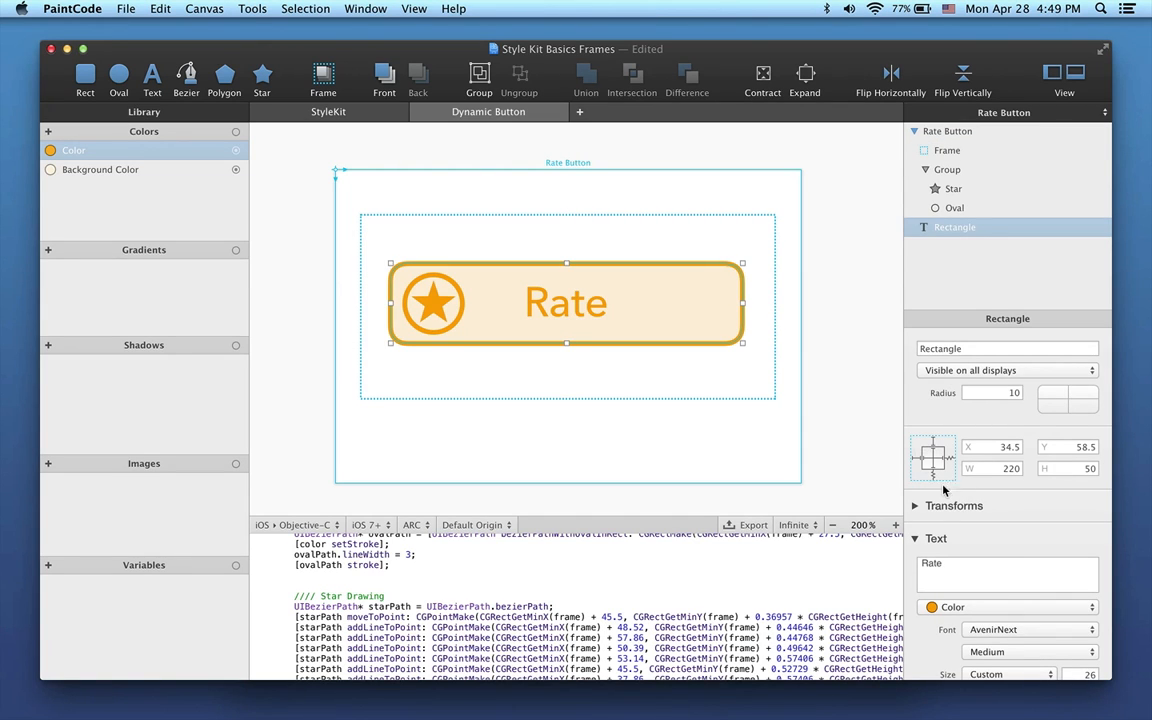
{"action": "mouse_move", "coordinate": [956, 478]}
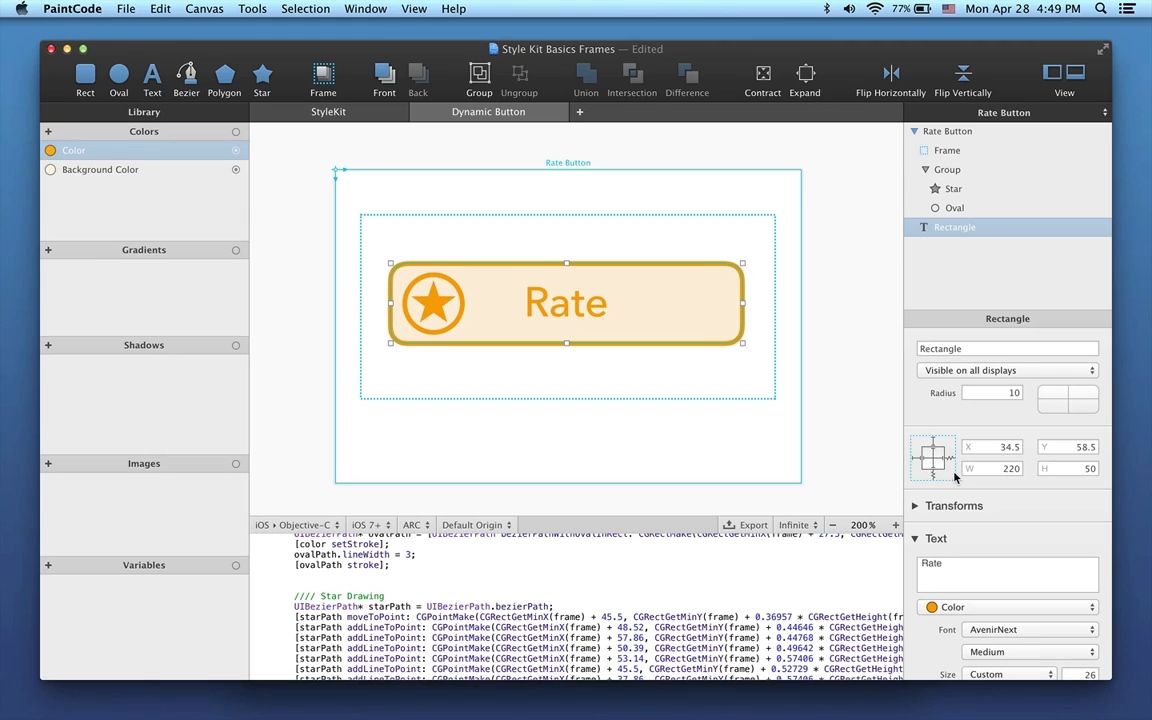
{"action": "mouse_move", "coordinate": [924, 472]}
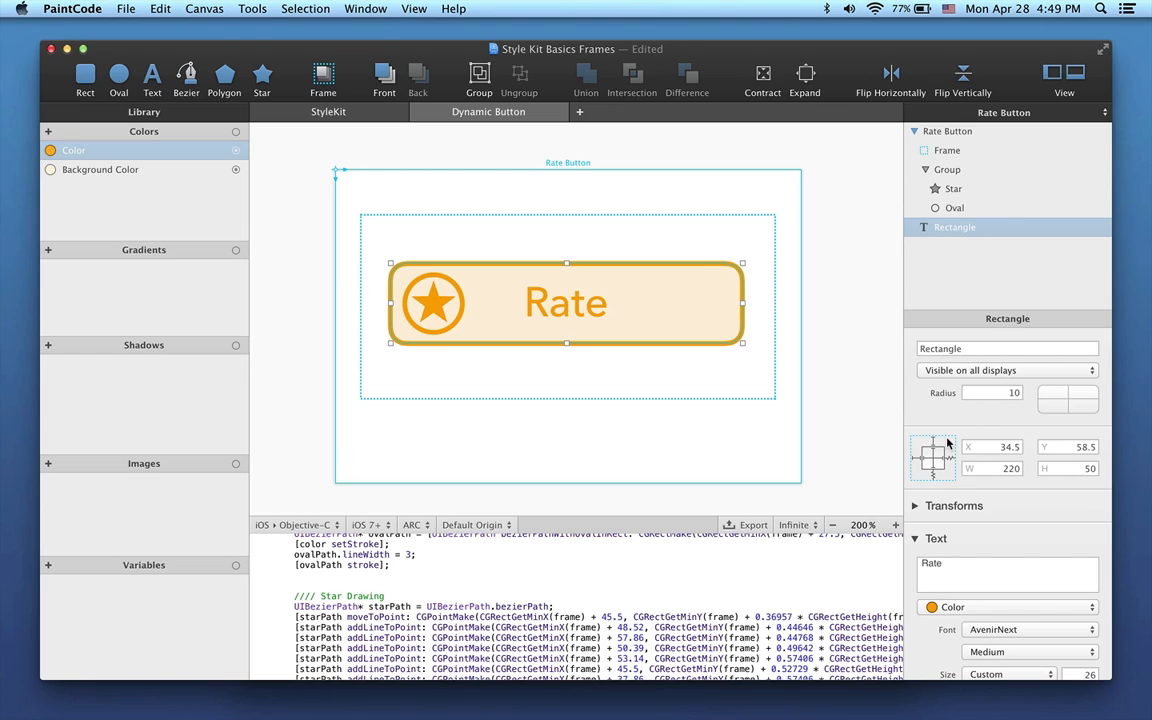
{"action": "mouse_move", "coordinate": [944, 444]}
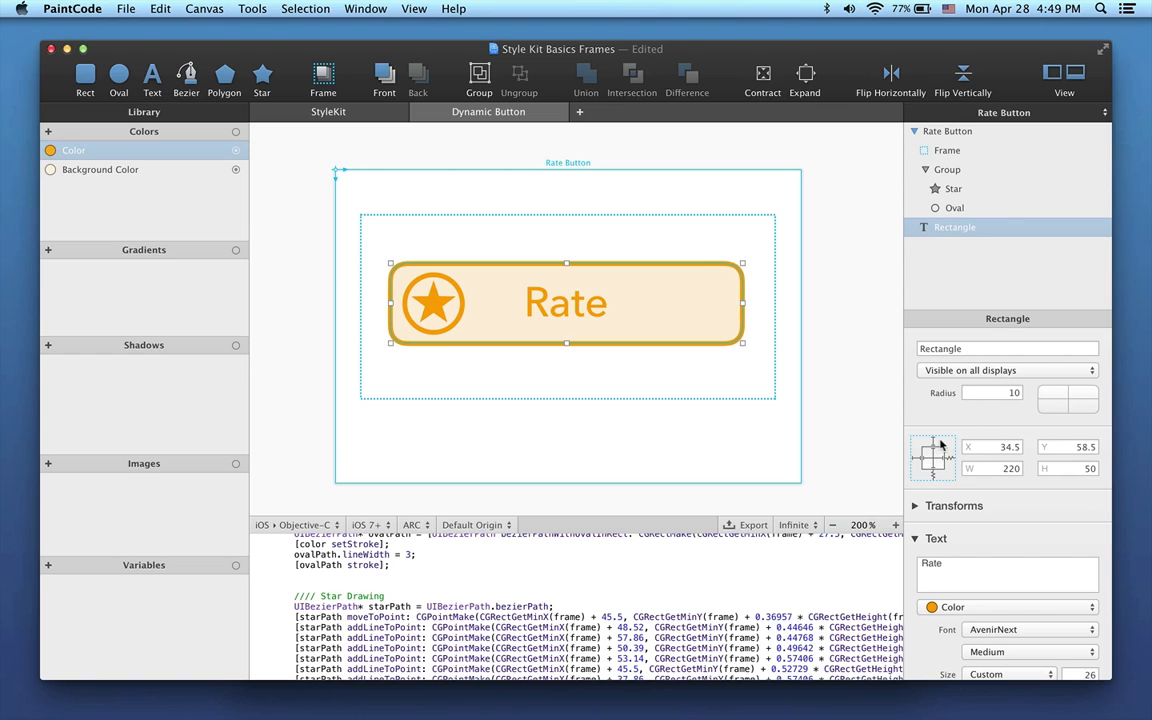
{"action": "mouse_move", "coordinate": [938, 448]}
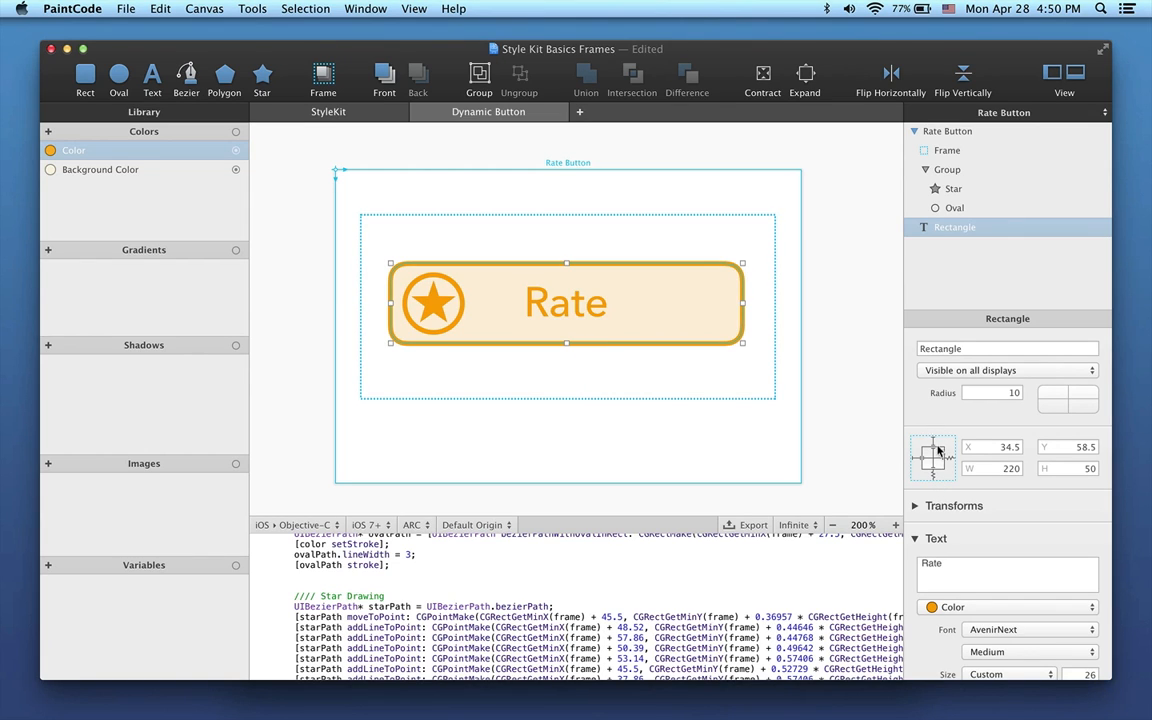
{"action": "mouse_move", "coordinate": [930, 464]}
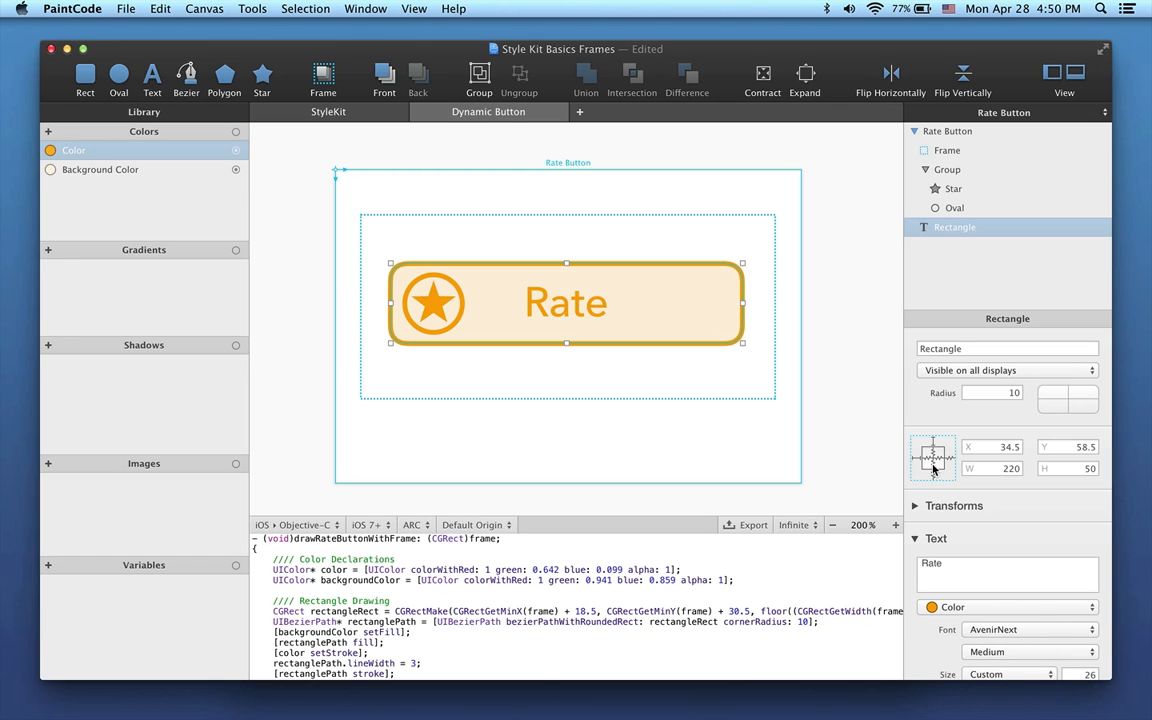
{"action": "left_click", "coordinate": [944, 150]}
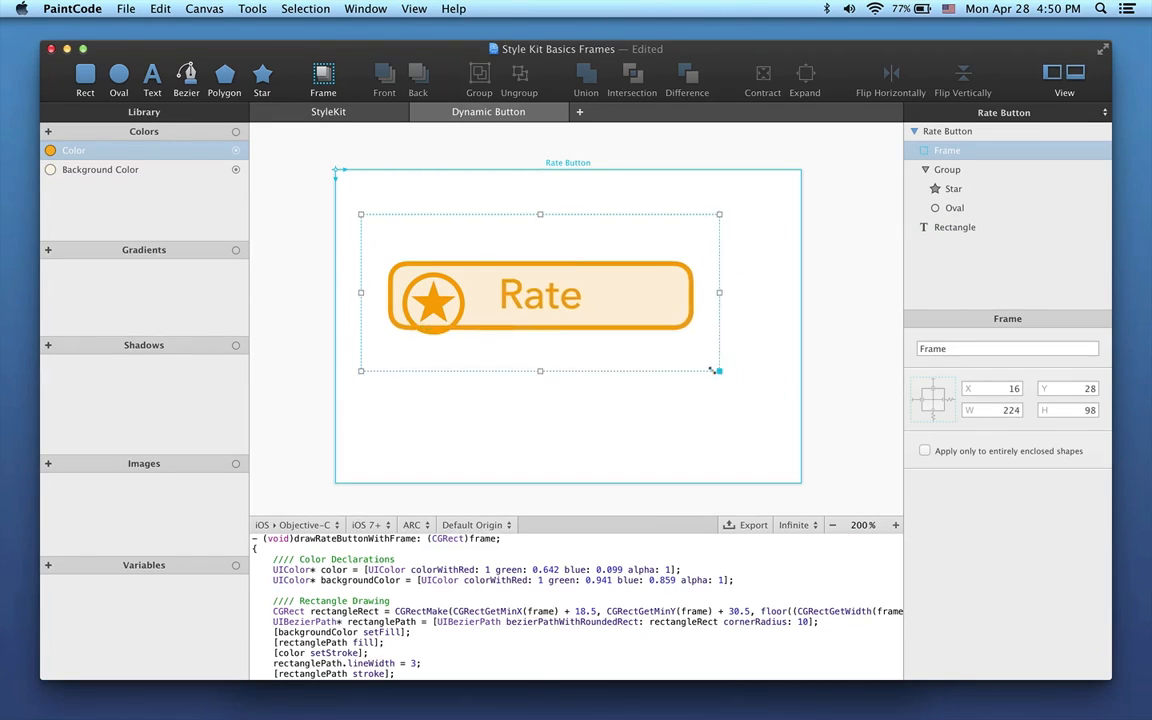
{"action": "left_click_drag", "start_coordinate": [718, 370], "coordinate": [768, 414]}
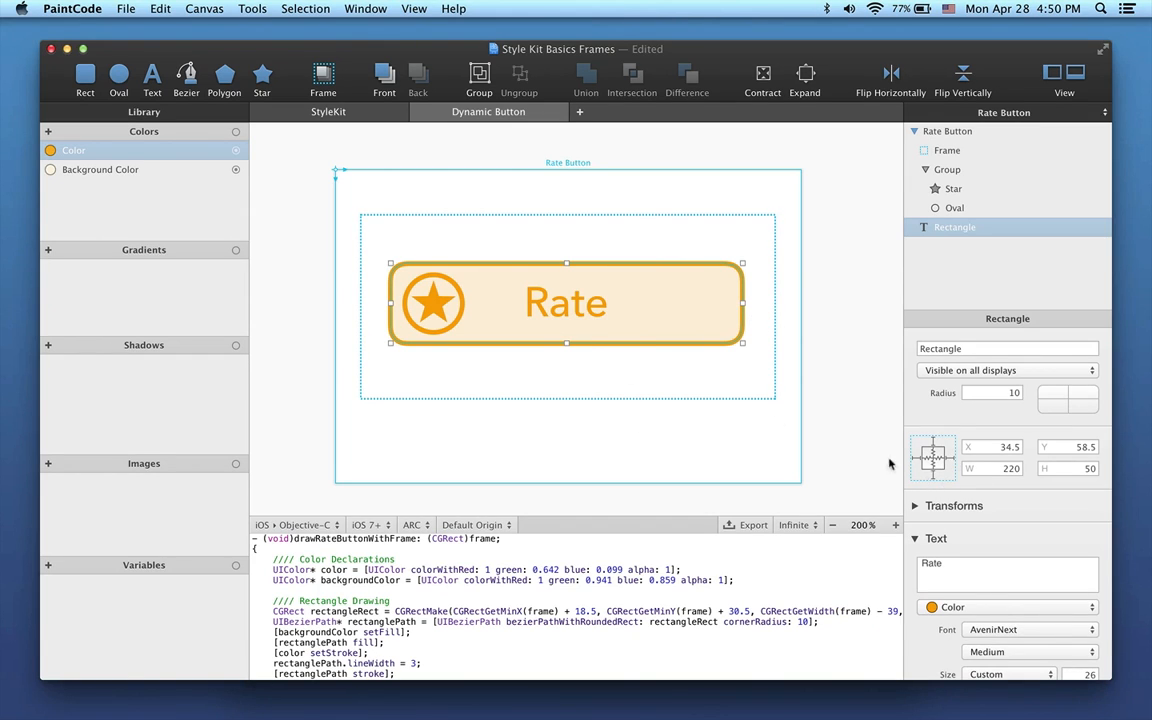
Set the star-and-circle group's springs and struts so it stays pinned inside the frame.
{"action": "left_click", "coordinate": [946, 150]}
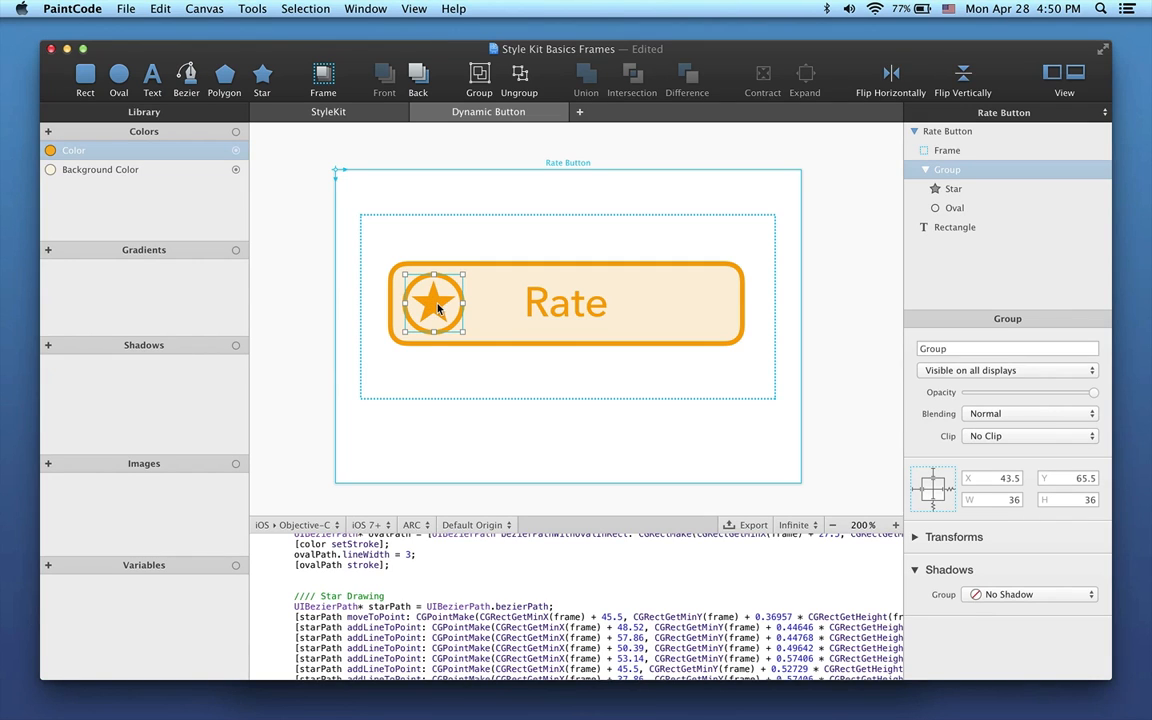
{"action": "left_click", "coordinate": [946, 168]}
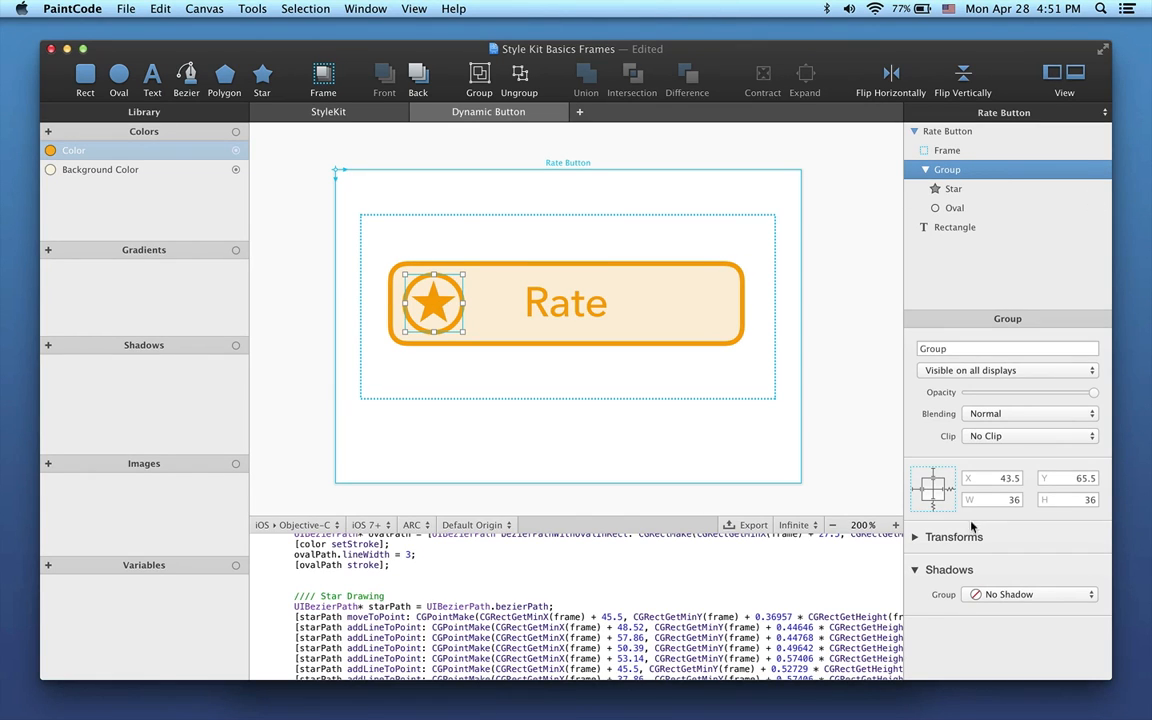
{"action": "mouse_move", "coordinate": [950, 528]}
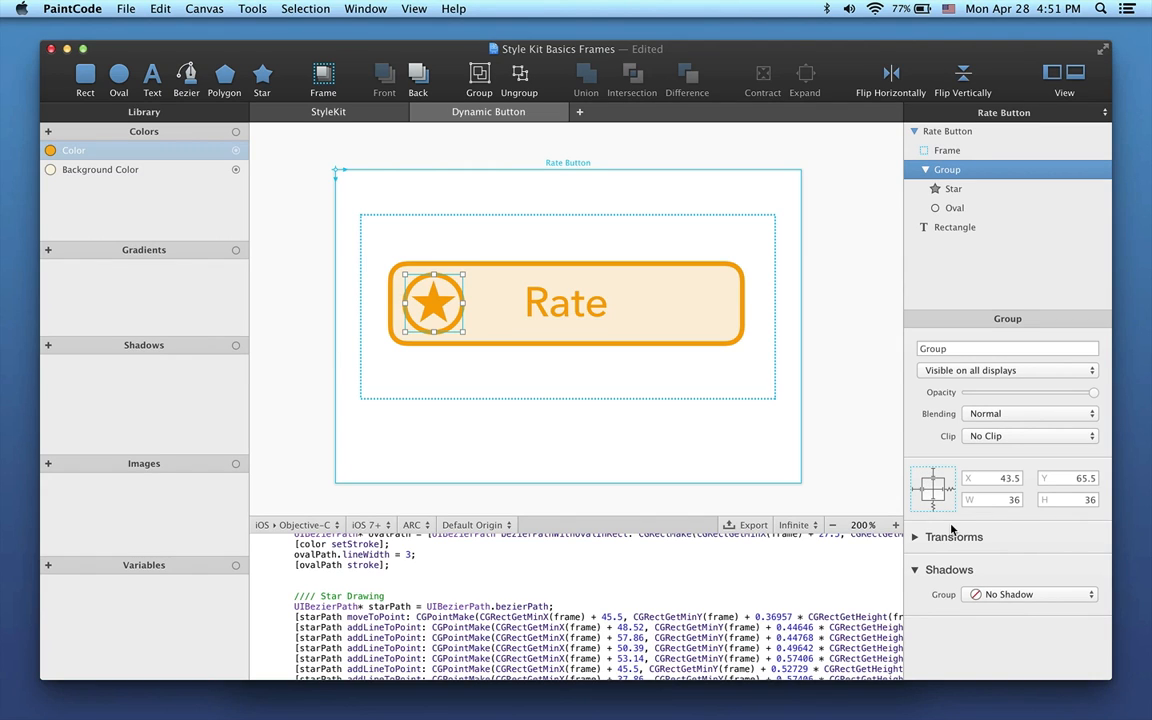
{"action": "mouse_move", "coordinate": [952, 532]}
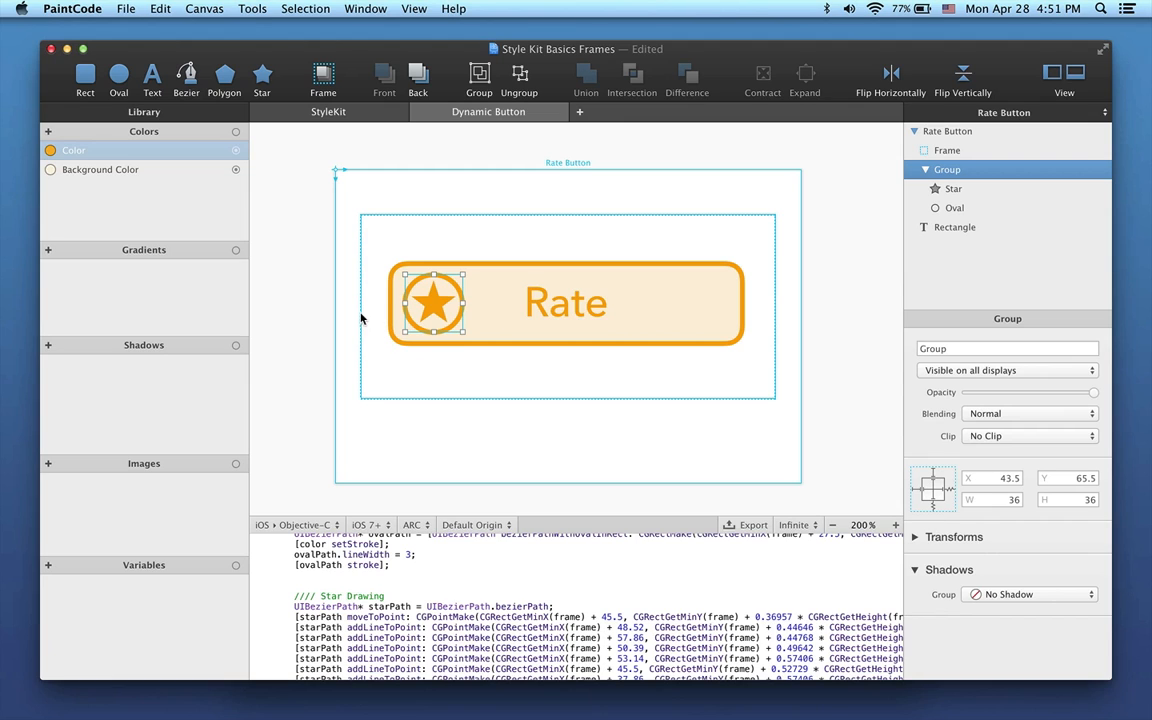
{"action": "mouse_move", "coordinate": [378, 318]}
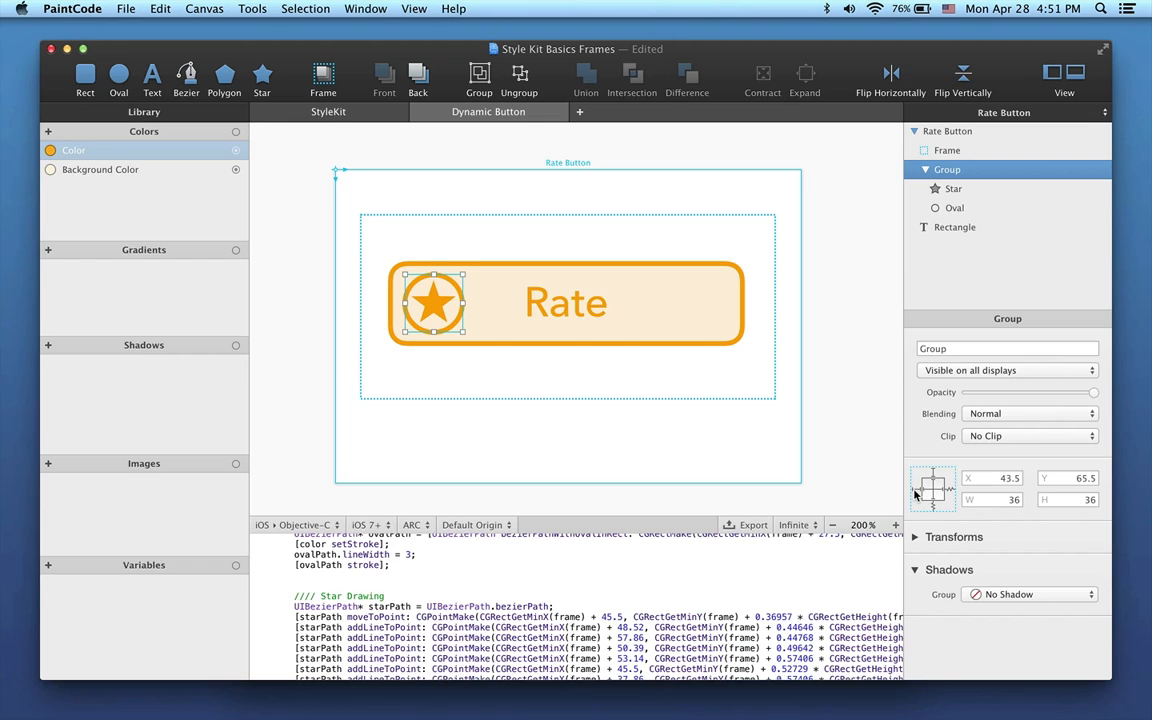
{"action": "mouse_move", "coordinate": [936, 476]}
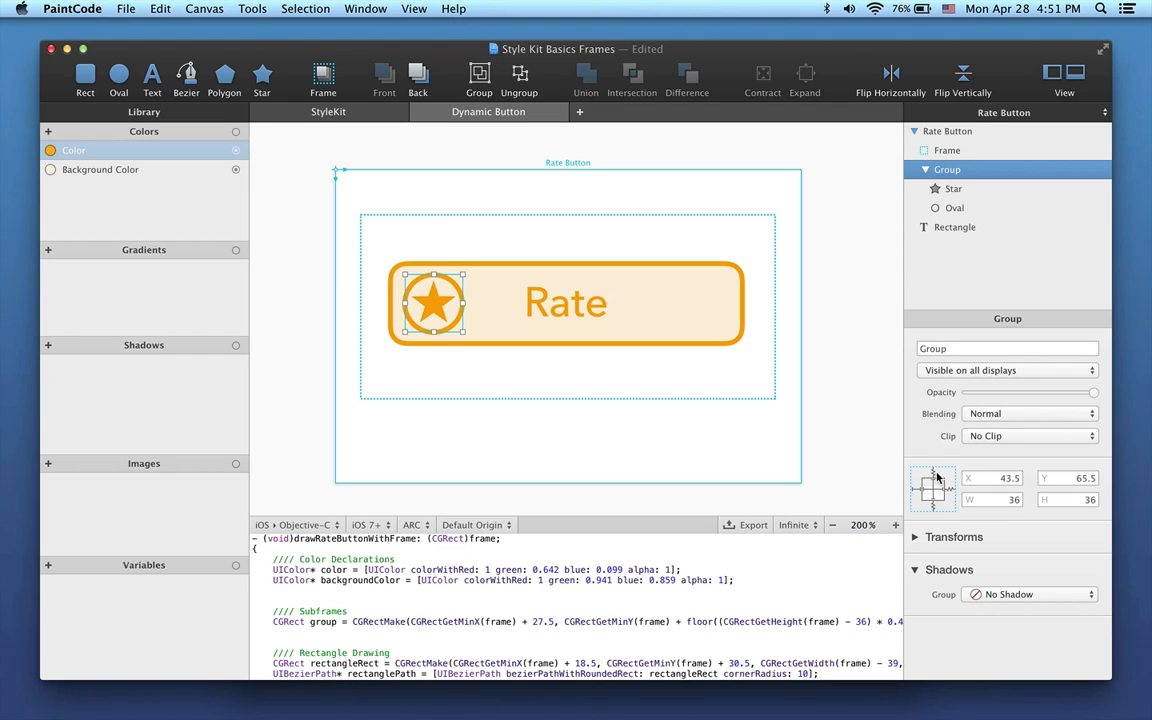
{"action": "mouse_move", "coordinate": [932, 512]}
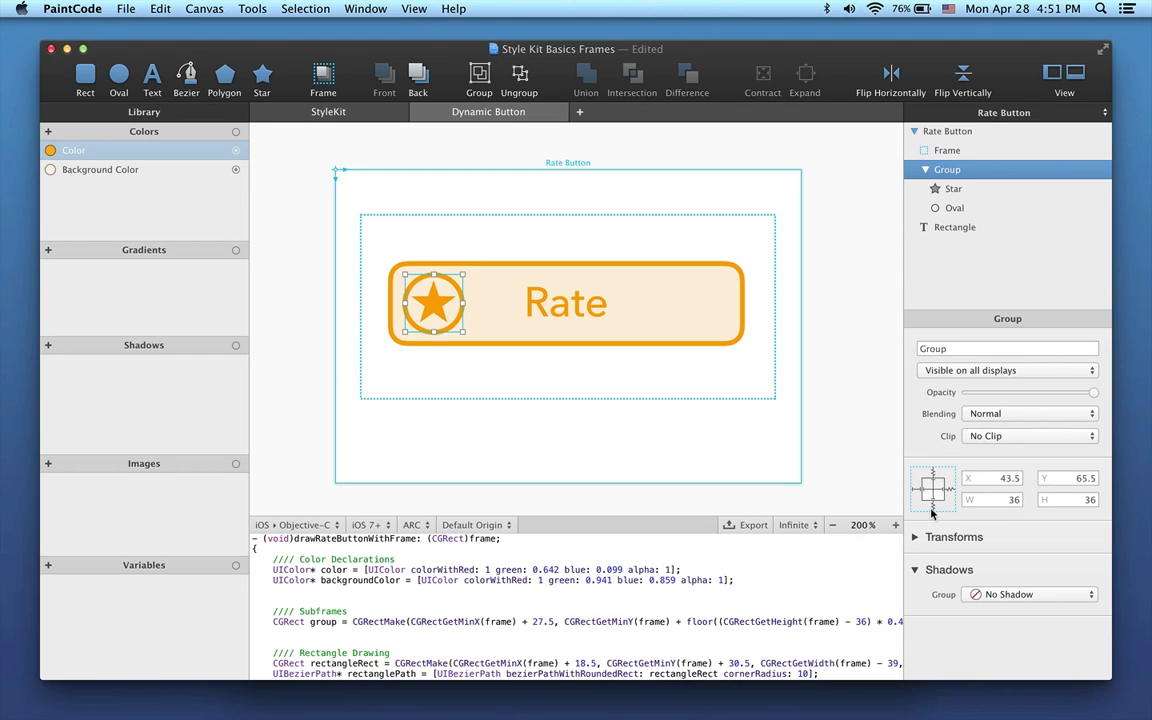
Stretch the frame taller, shrink it back and resize again to verify the star icon keeps its size.
{"action": "left_click", "coordinate": [946, 150]}
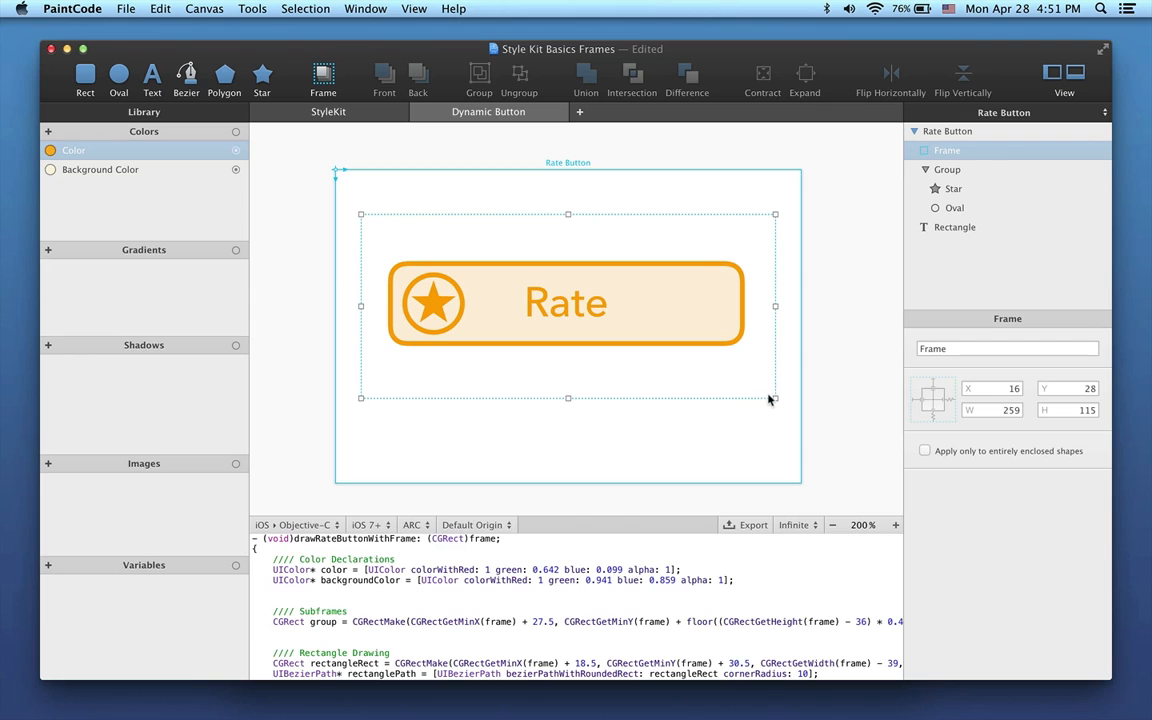
{"action": "left_click_drag", "start_coordinate": [776, 398], "coordinate": [744, 470]}
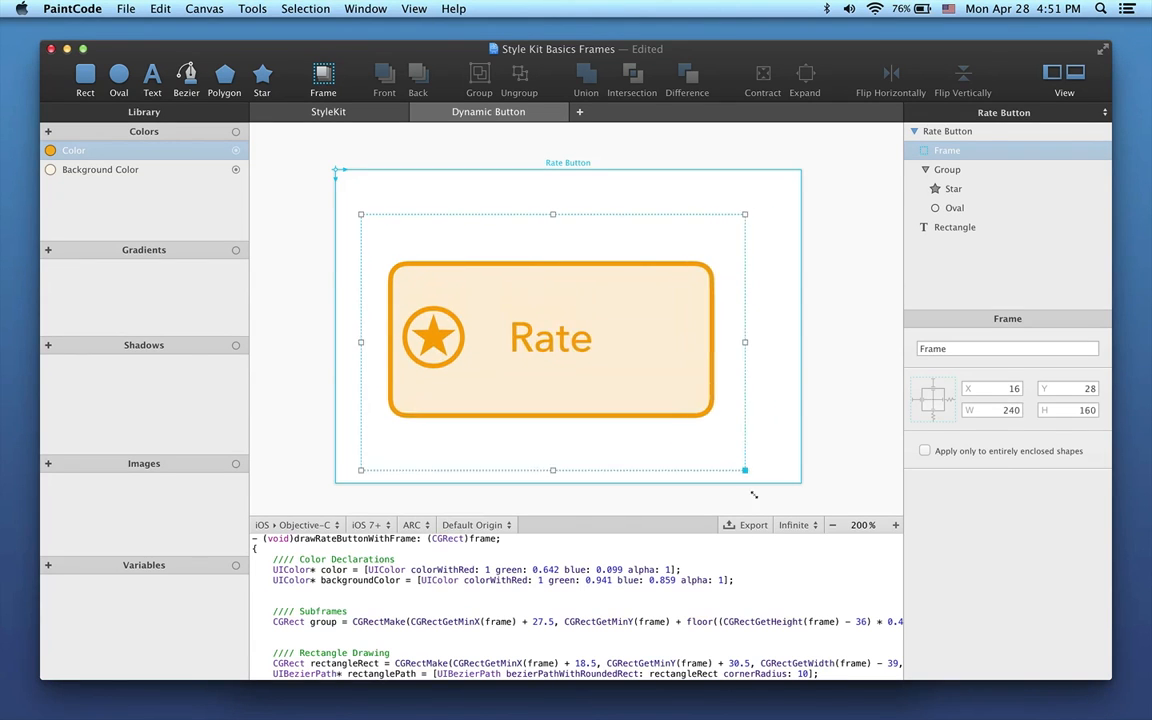
{"action": "left_click_drag", "start_coordinate": [744, 468], "coordinate": [744, 482]}
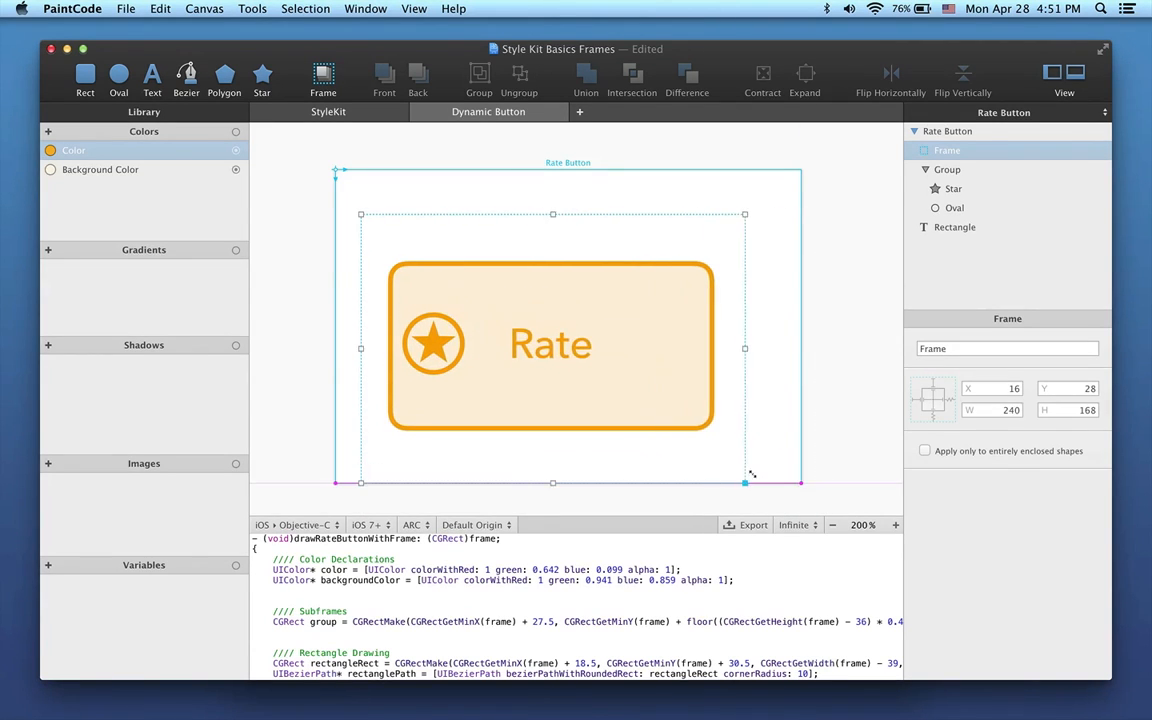
{"action": "left_click_drag", "start_coordinate": [744, 482], "coordinate": [758, 412]}
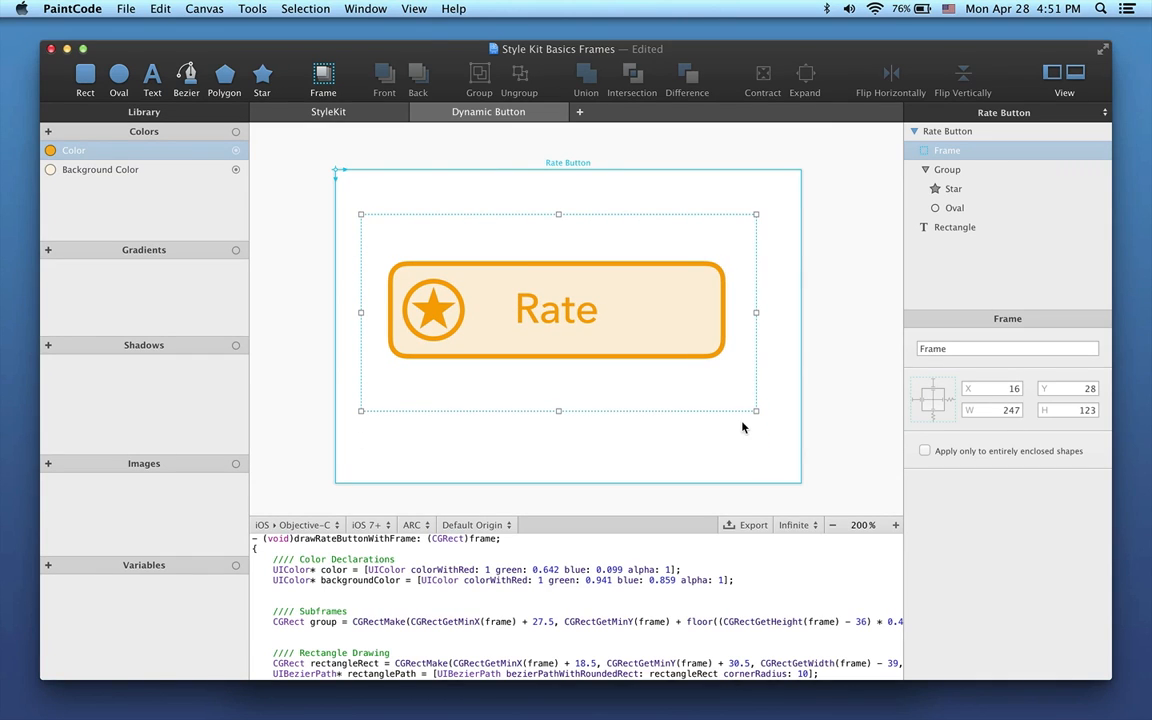
{"action": "mouse_move", "coordinate": [756, 404]}
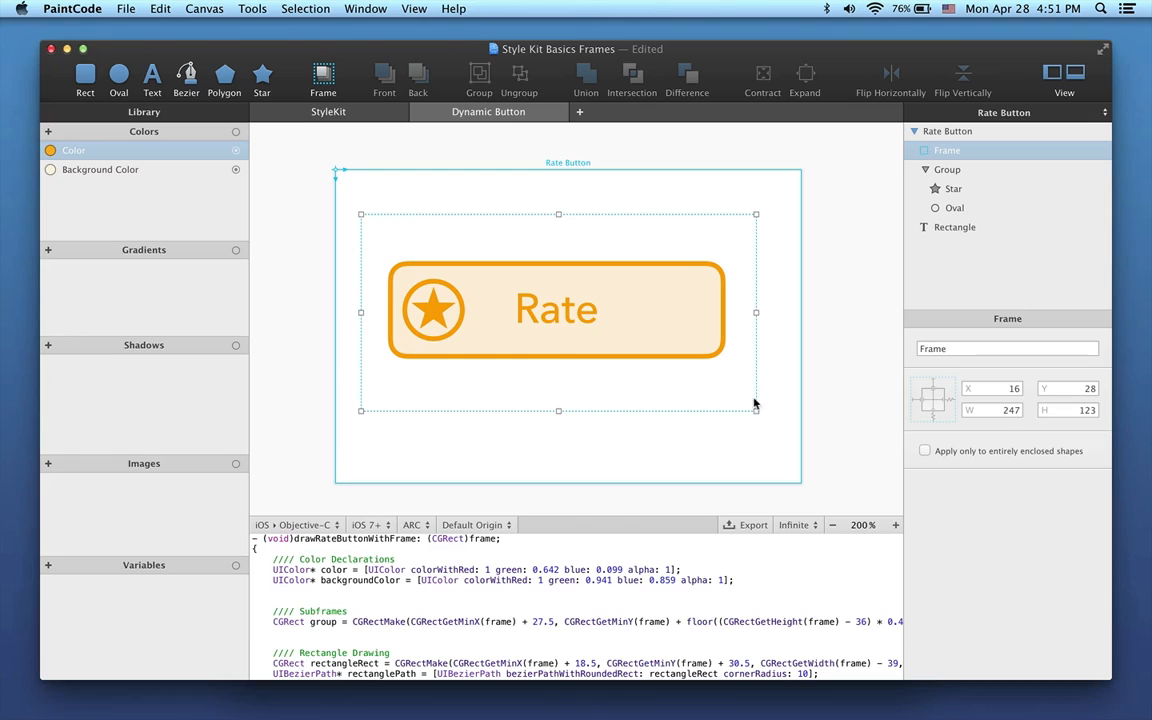
{"action": "key", "text": "cmd"}
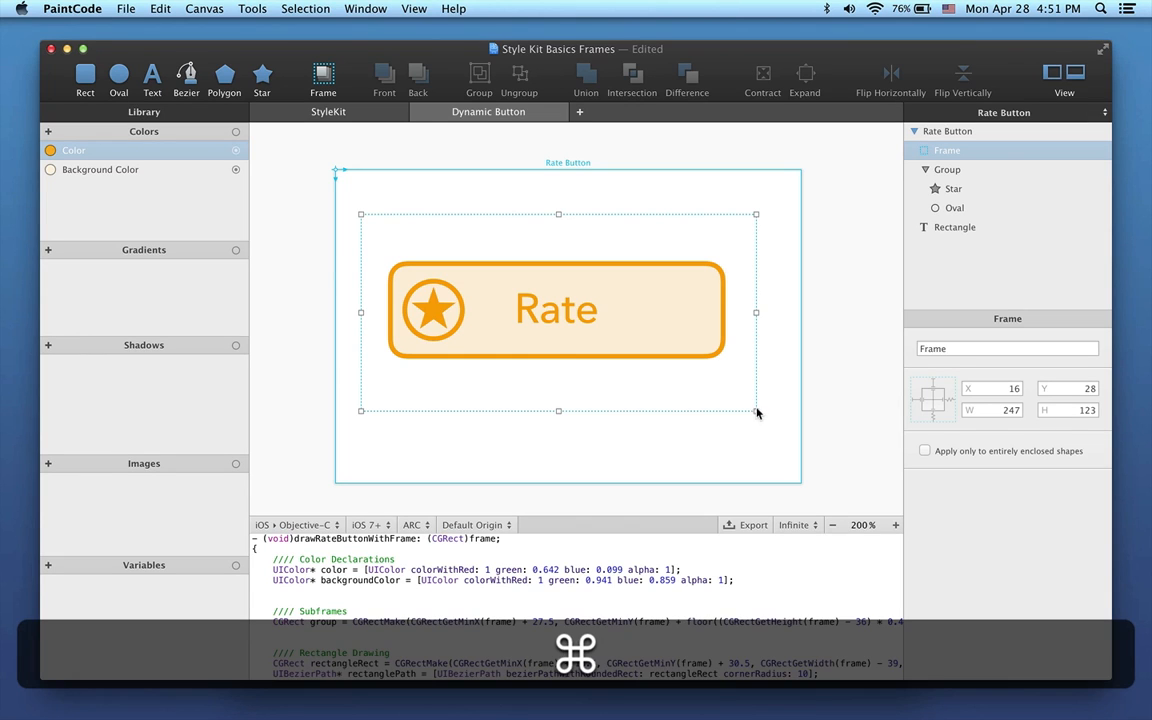
{"action": "left_click_drag", "start_coordinate": [756, 412], "coordinate": [732, 368]}
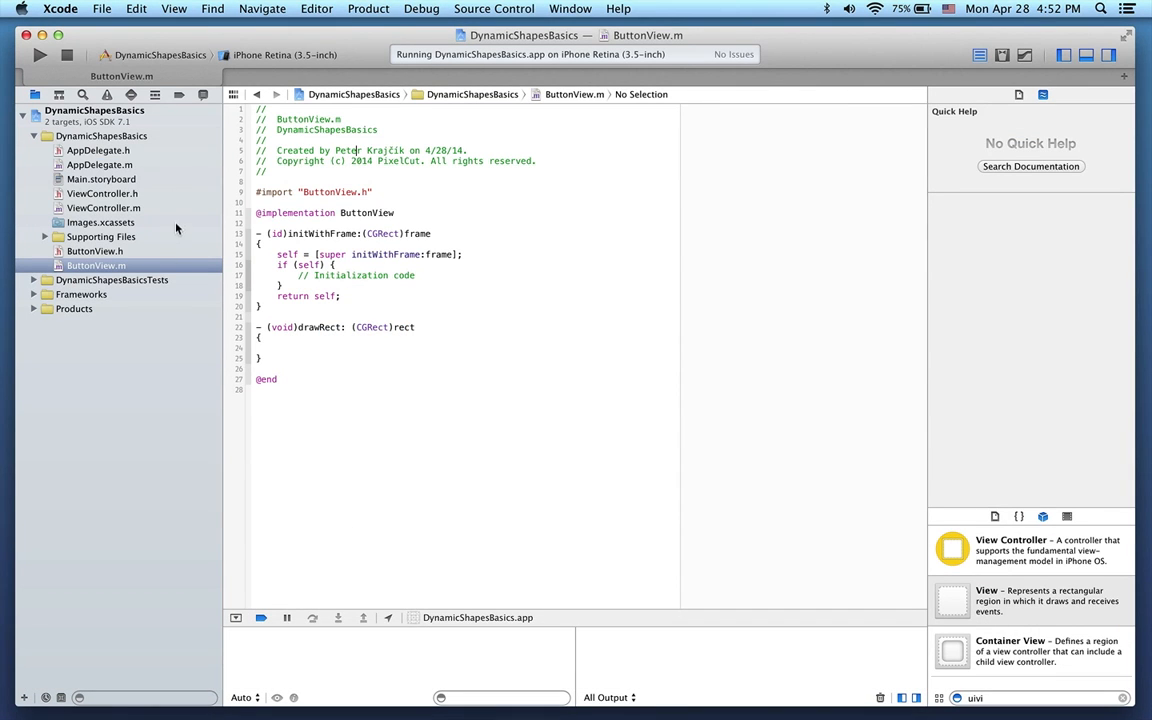
In Main.storyboard, lay out three differently sized views with Custom Class ButtonView.
{"action": "left_click", "coordinate": [96, 252]}
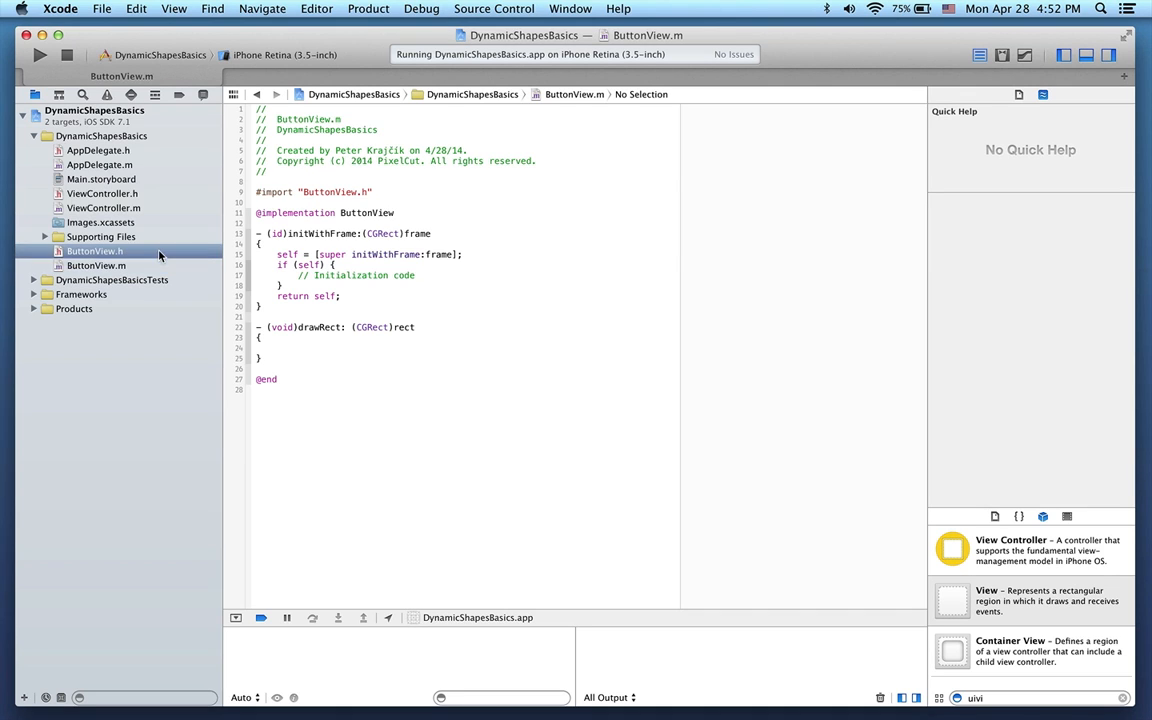
{"action": "left_click", "coordinate": [96, 252]}
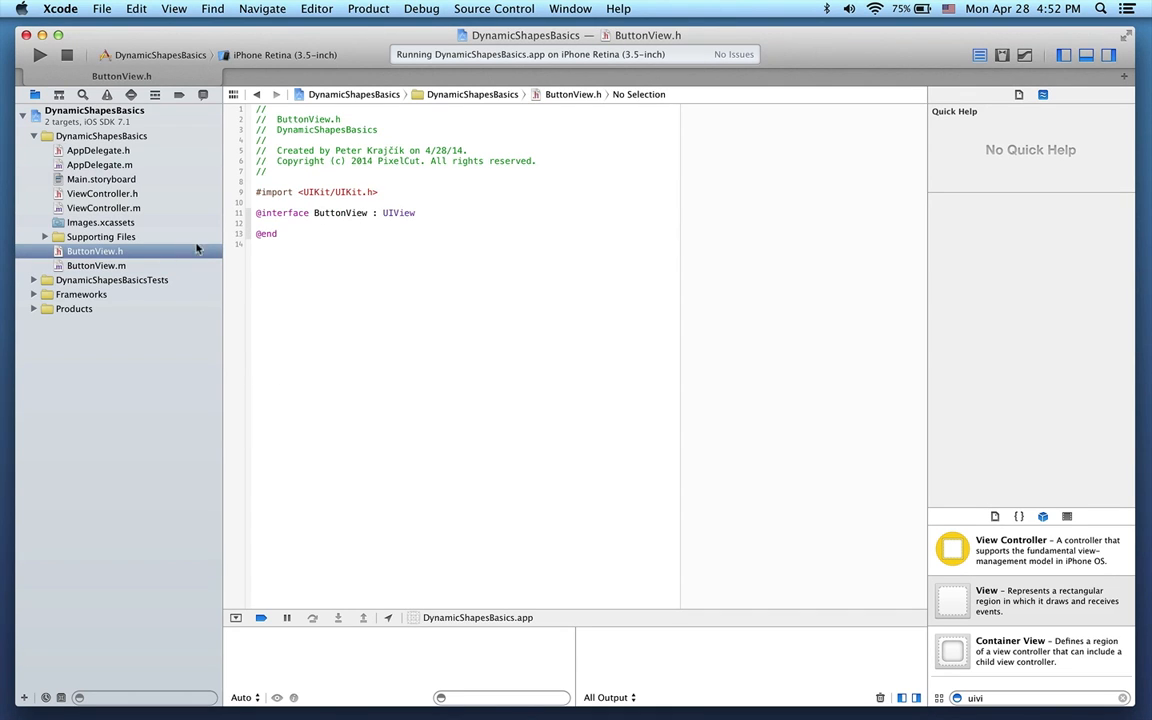
{"action": "left_click", "coordinate": [96, 264]}
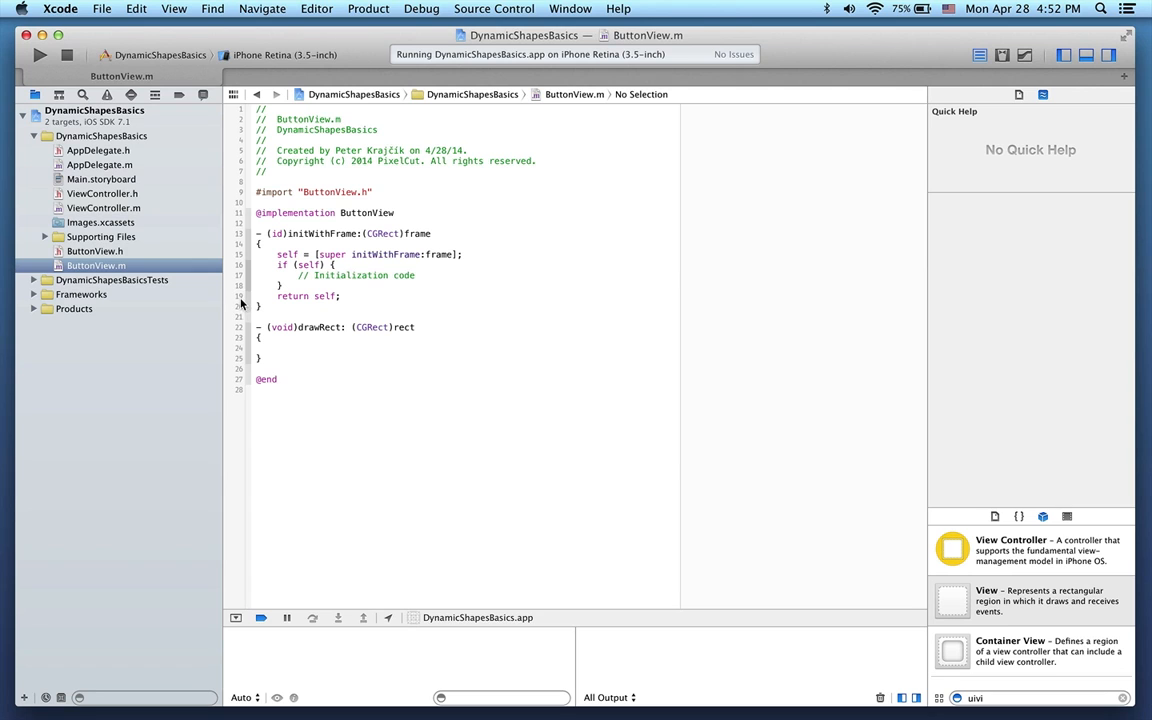
{"action": "left_click", "coordinate": [100, 180]}
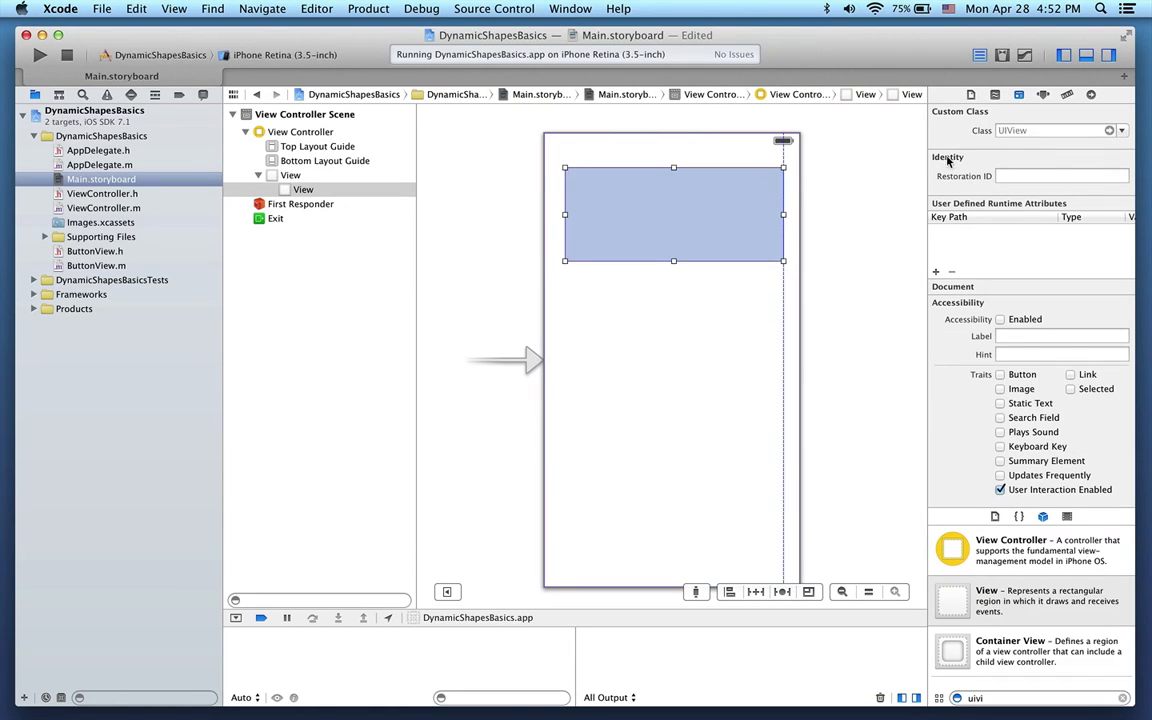
{"action": "type", "text": "Bu"}
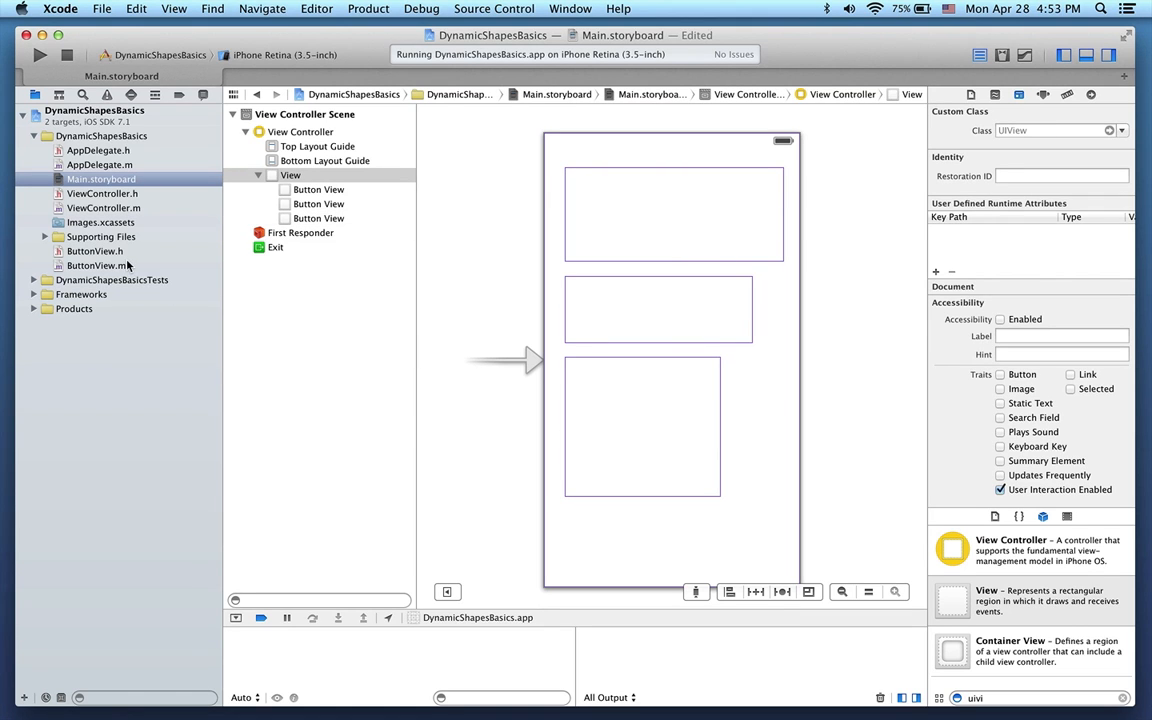
Place the cursor inside ButtonView.m's drawRect method and switch over to PaintCode.
{"action": "left_click", "coordinate": [96, 264]}
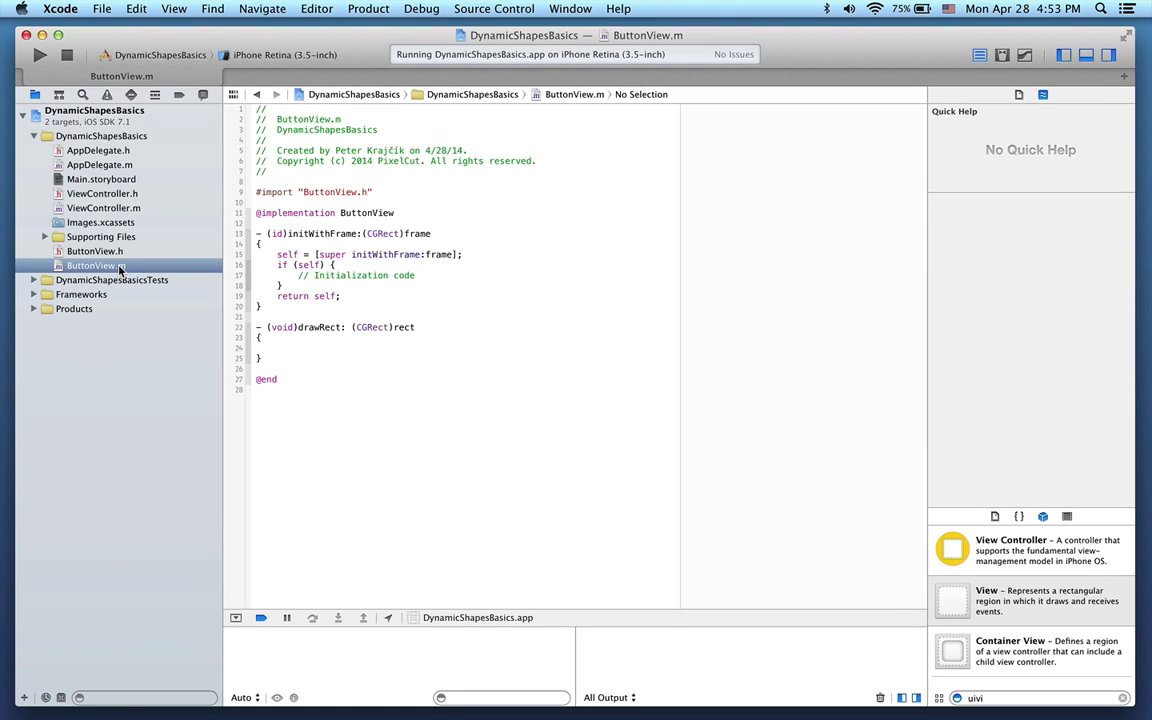
{"action": "left_click", "coordinate": [280, 330]}
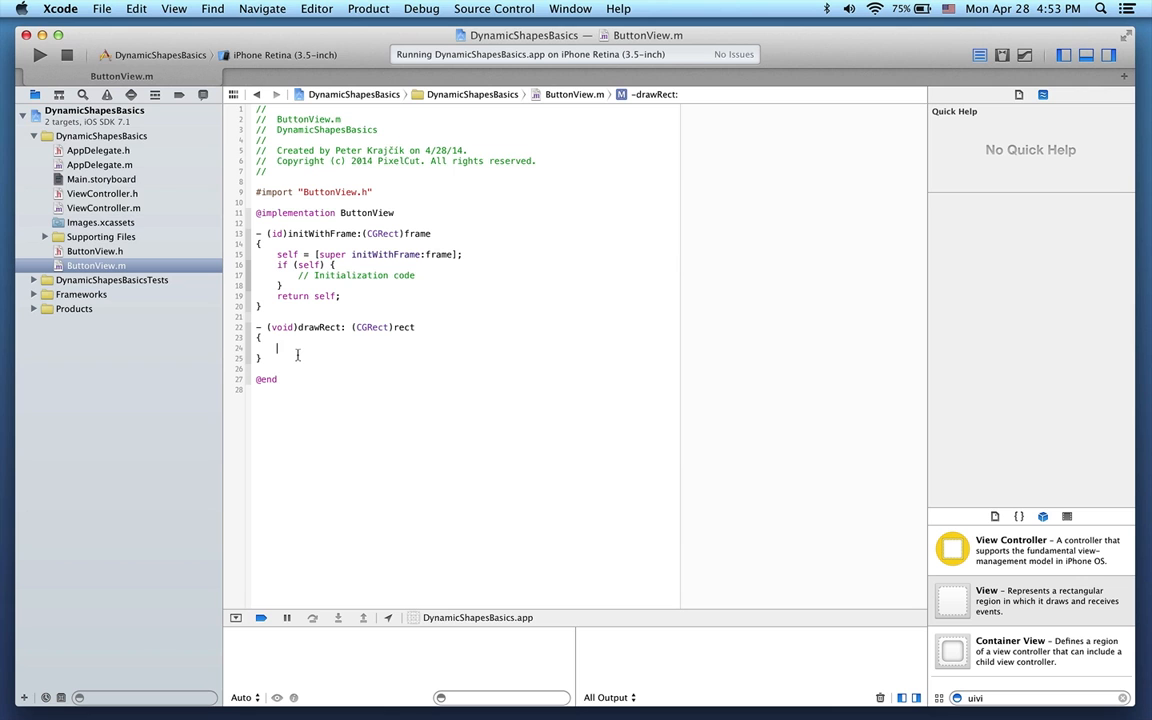
{"action": "key", "text": "cmd+tab"}
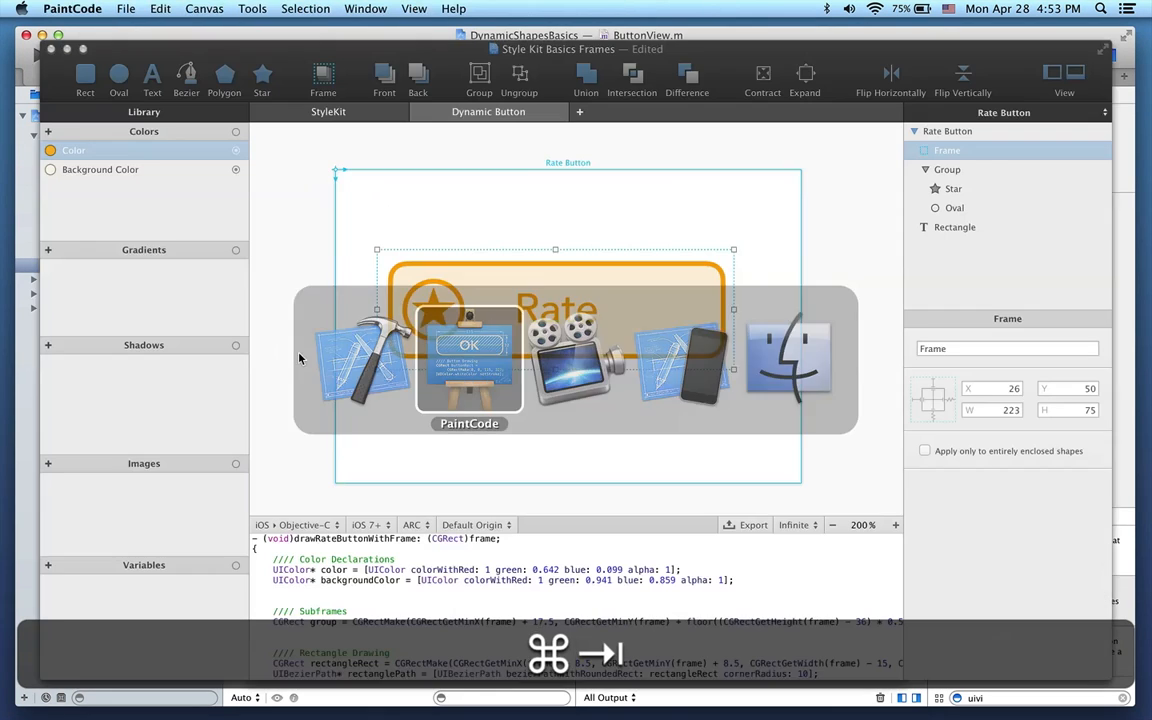
Export the StyleKit as MyStyleKit.h and MyStyleKit.m into the project folder.
{"action": "left_click", "coordinate": [328, 112]}
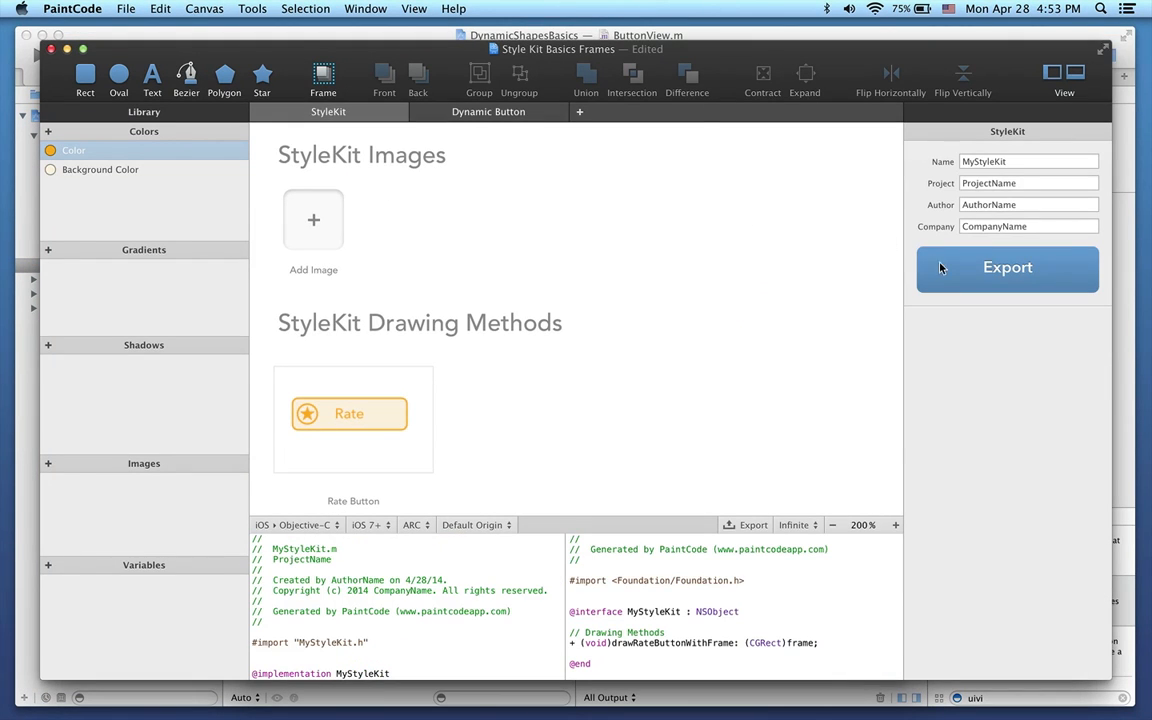
{"action": "left_click", "coordinate": [1008, 268]}
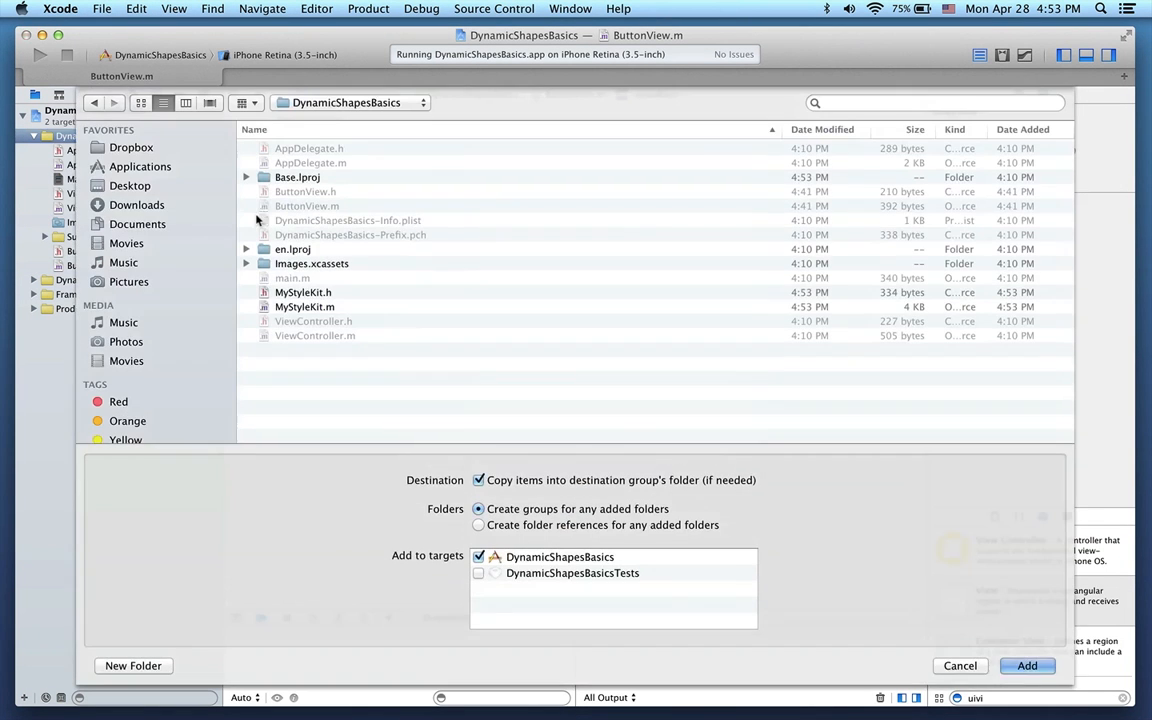
Add MyStyleKit files, call drawRateButtonWithFrame in drawRect, and run the app showing three Rate buttons.
{"action": "left_click", "coordinate": [1028, 664]}
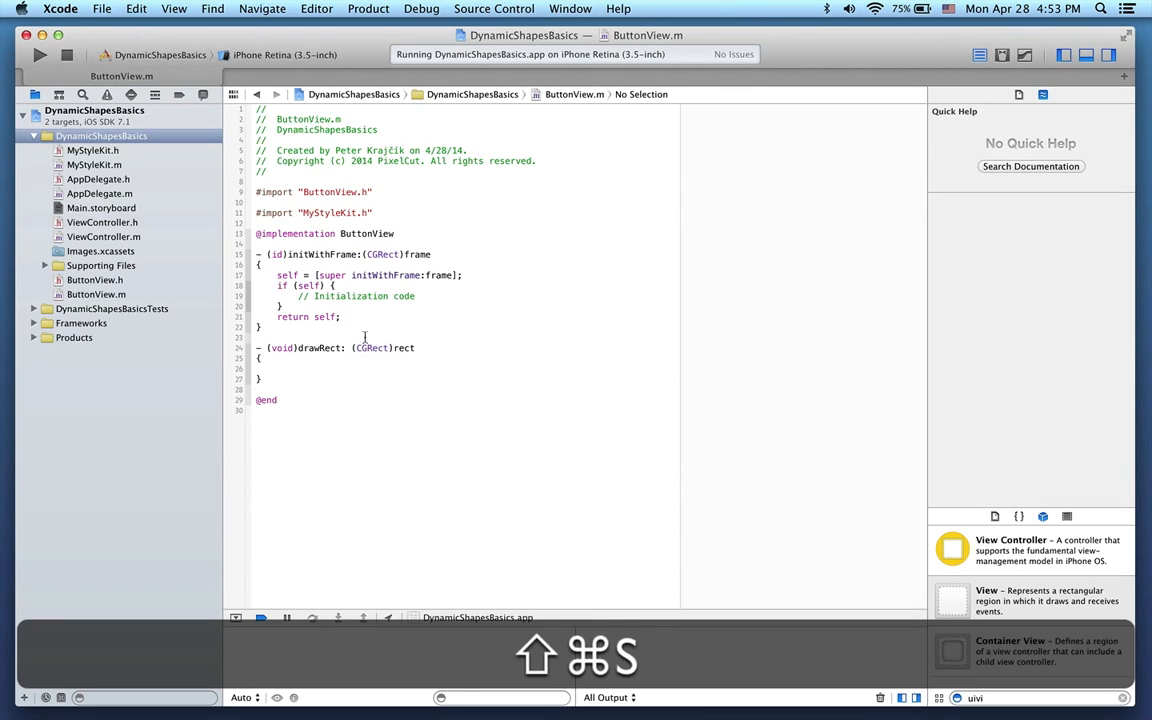
{"action": "type", "text": "["}
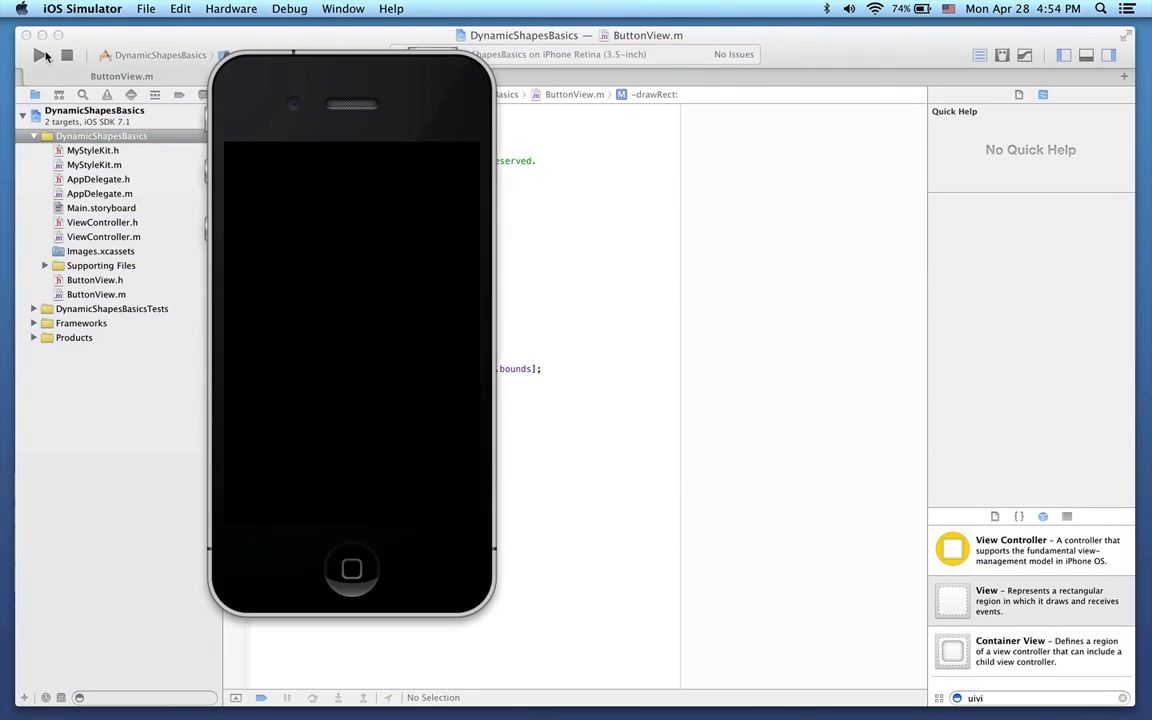
{"action": "left_click", "coordinate": [42, 56]}
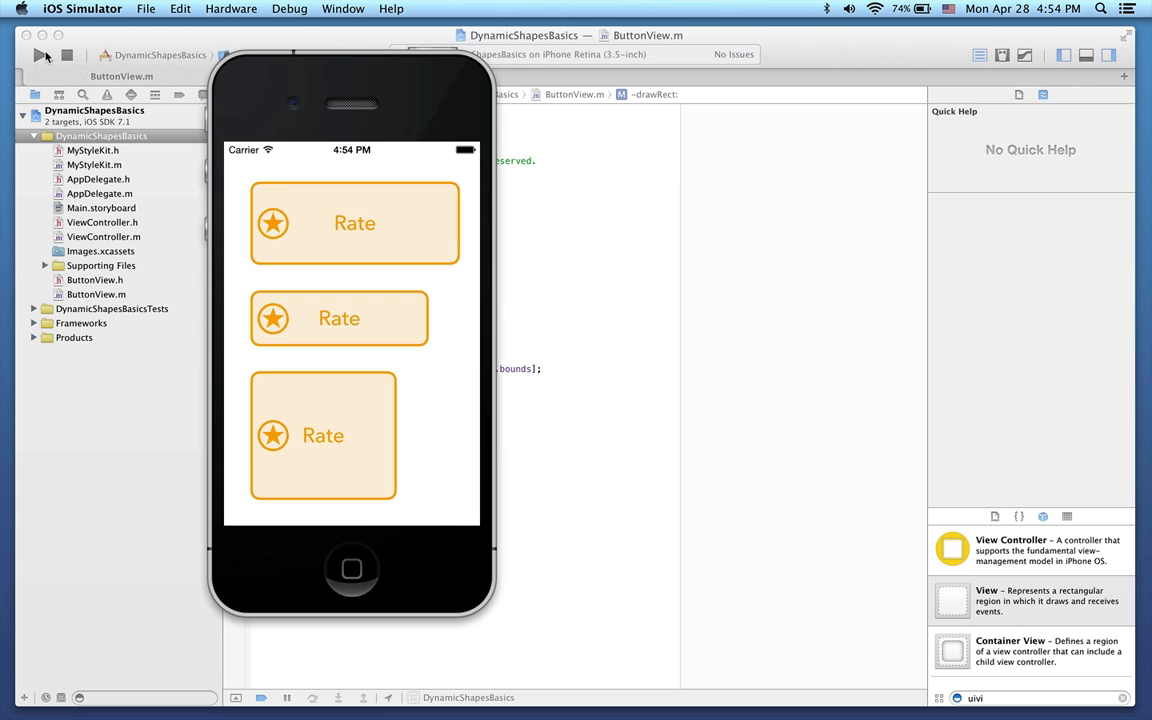